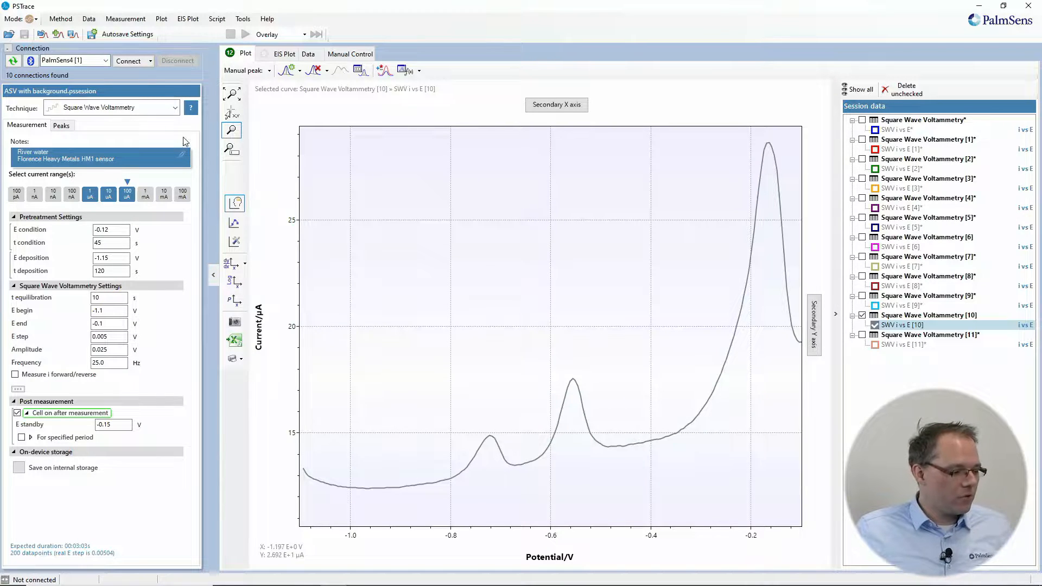
# Keep Automatic peak search off in General Settings' Plot and data preferences and confirm
pyautogui.click(243, 19)
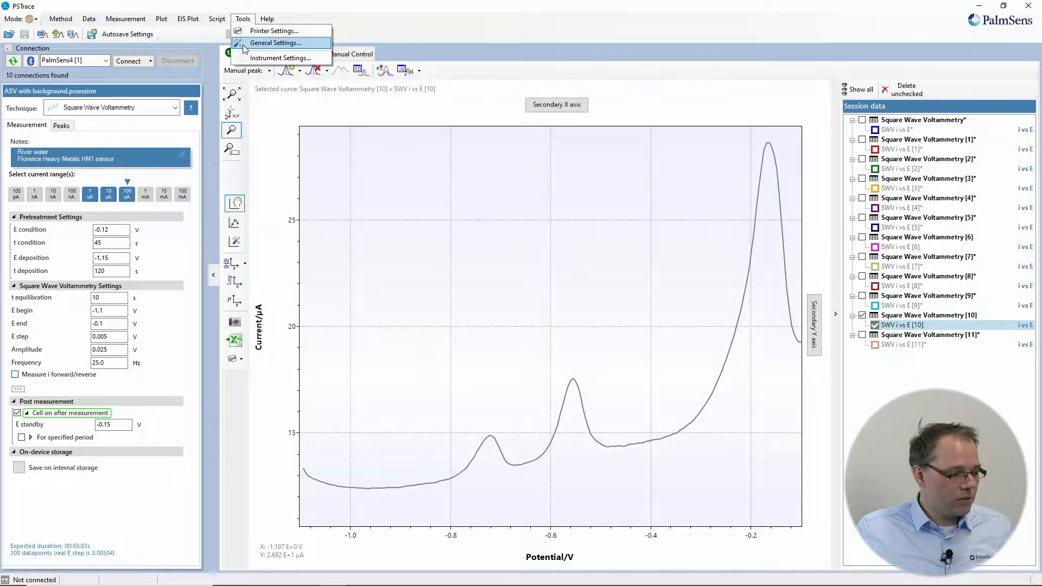
pyautogui.click(276, 42)
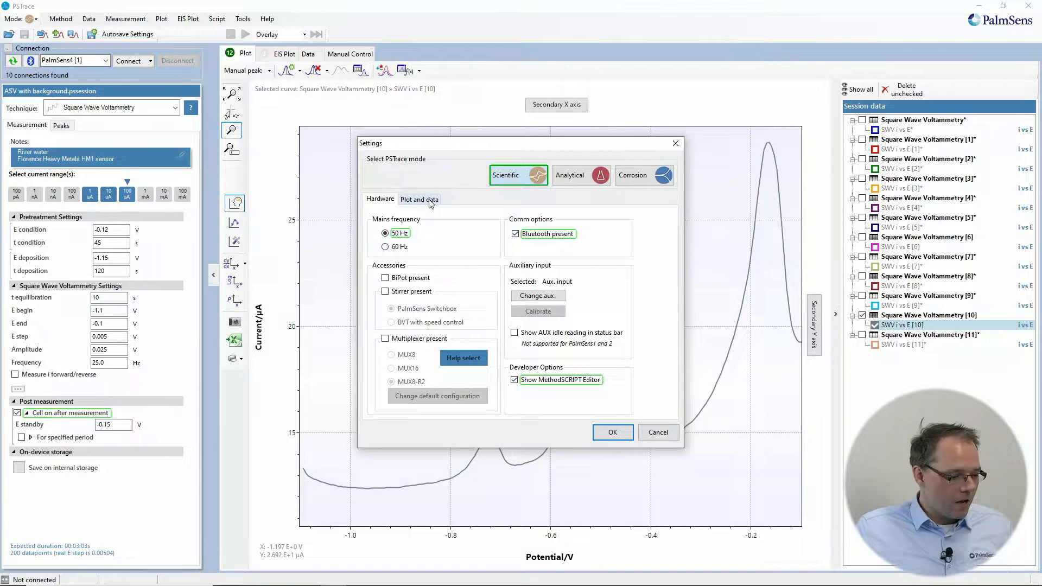
pyautogui.click(419, 198)
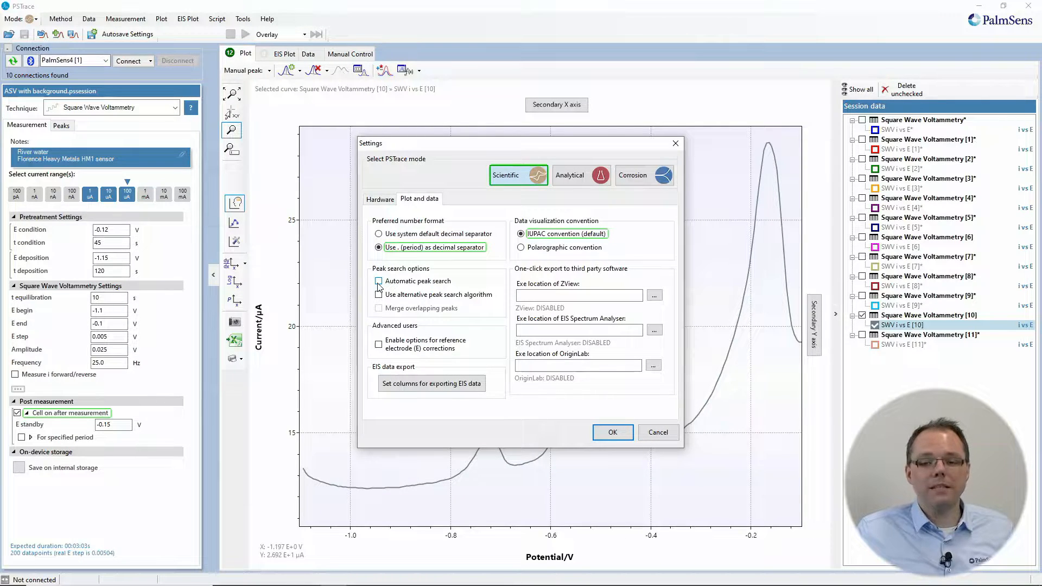
pyautogui.click(378, 281)
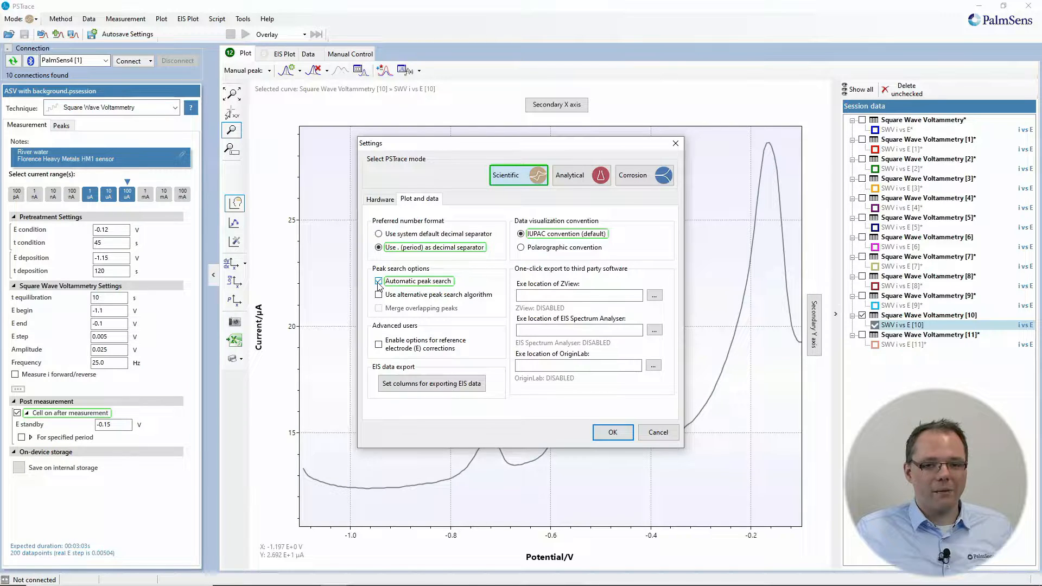
pyautogui.click(379, 281)
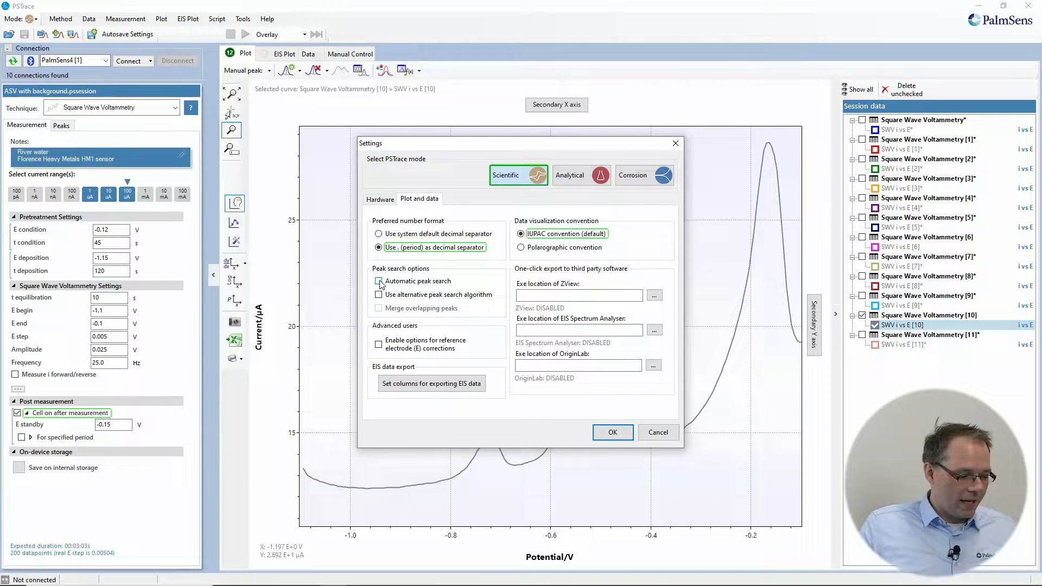
pyautogui.click(379, 280)
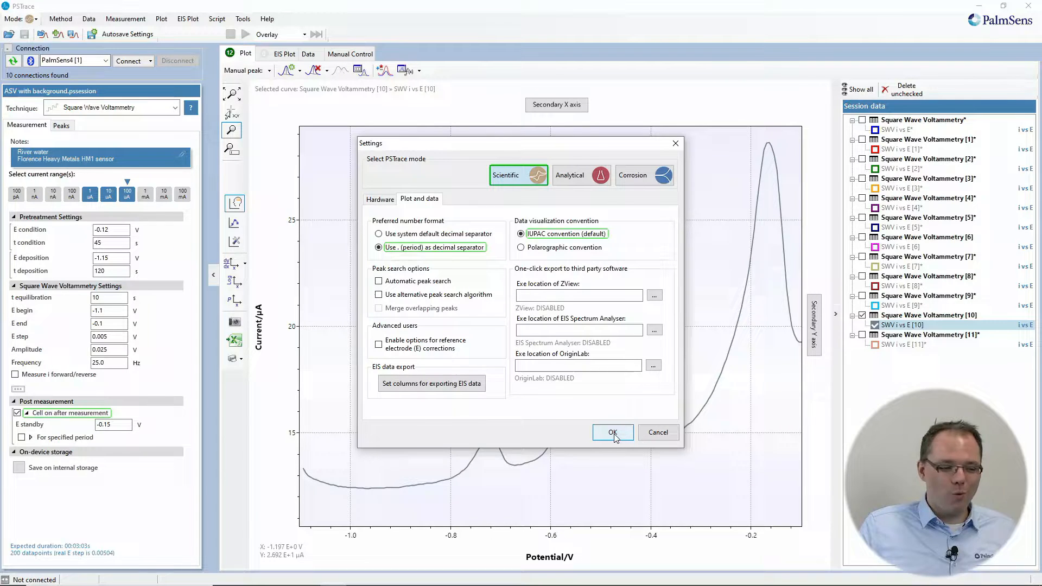
pyautogui.click(612, 432)
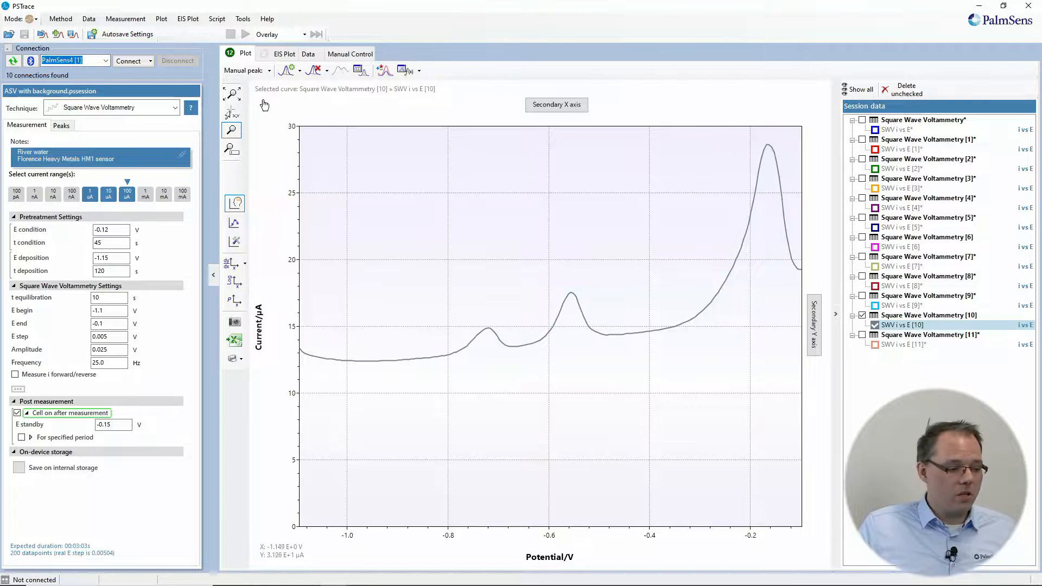
pyautogui.moveTo(288, 71)
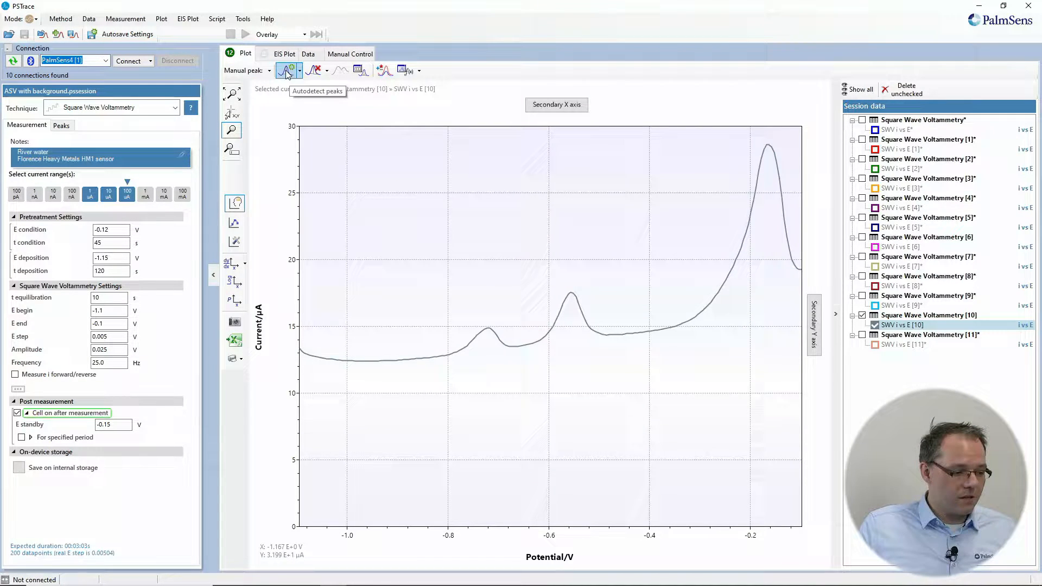
pyautogui.click(286, 70)
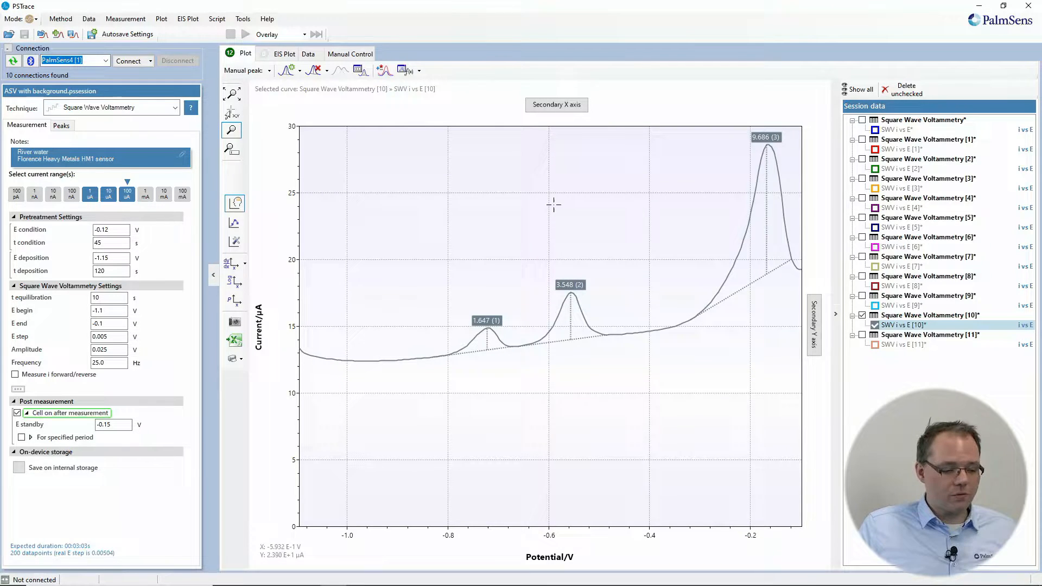
pyautogui.moveTo(586, 370)
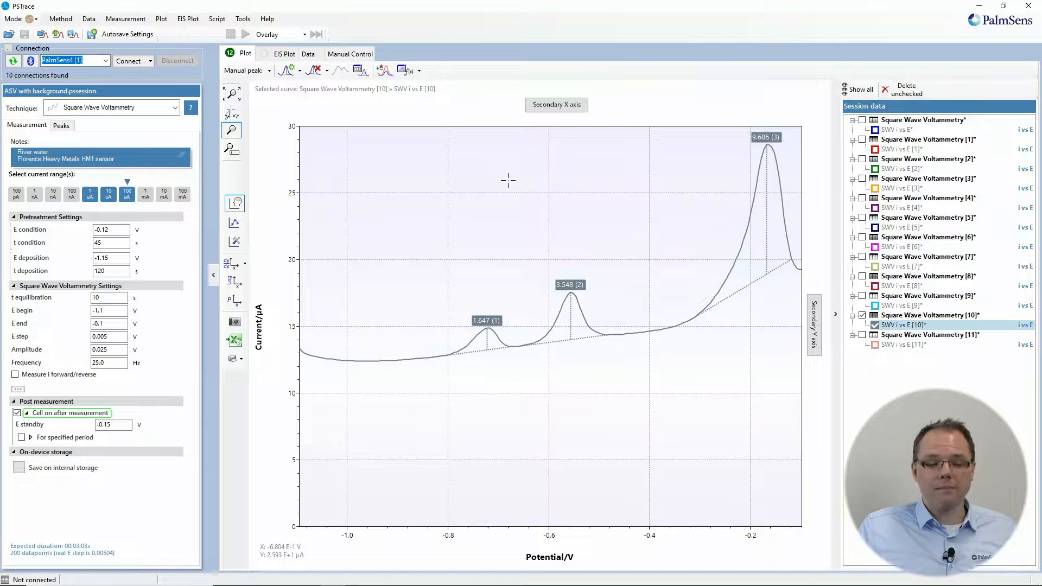
pyautogui.moveTo(438, 176)
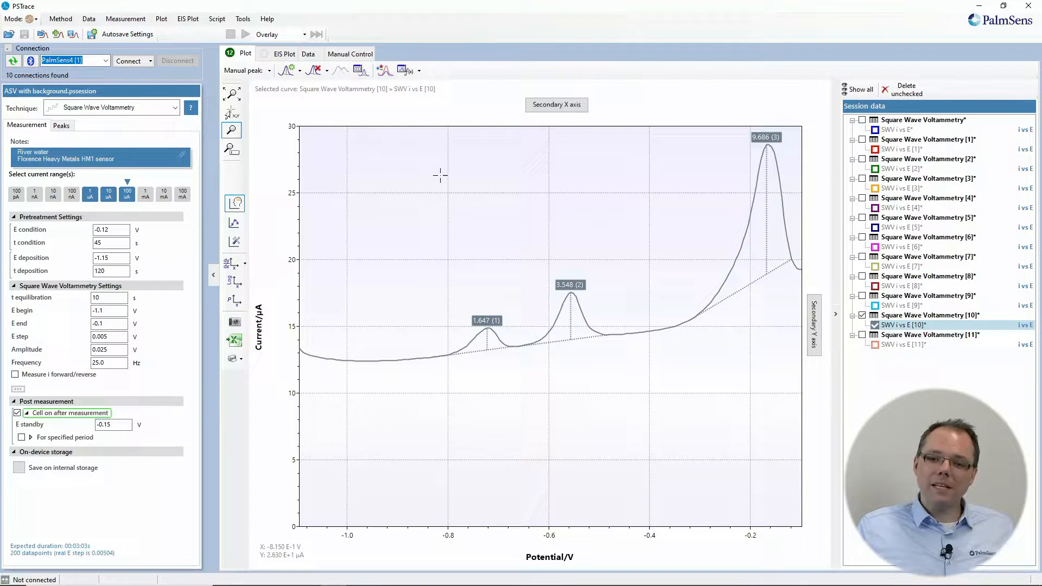
pyautogui.moveTo(364, 127)
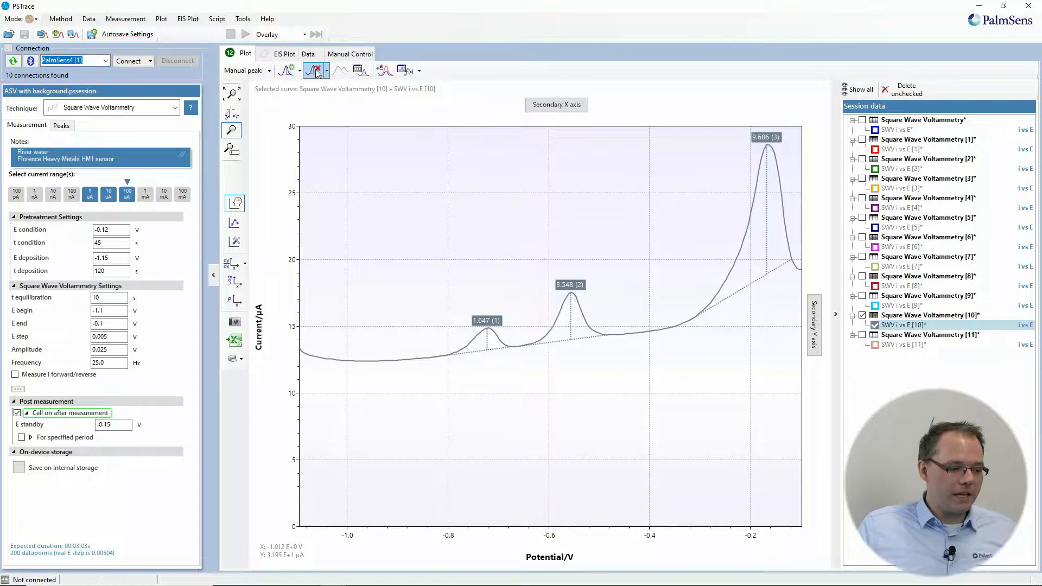
pyautogui.click(317, 70)
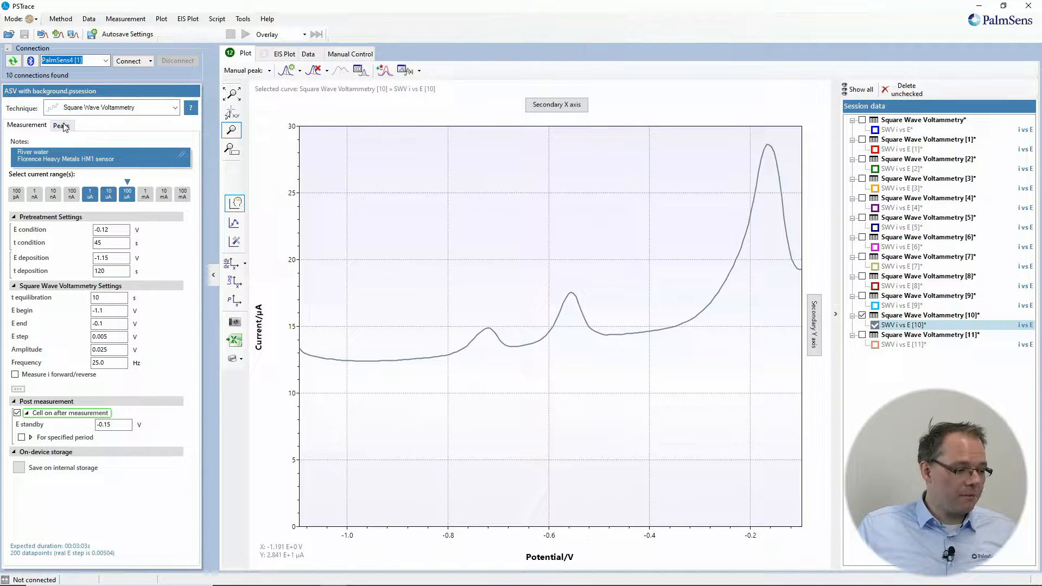
pyautogui.click(61, 125)
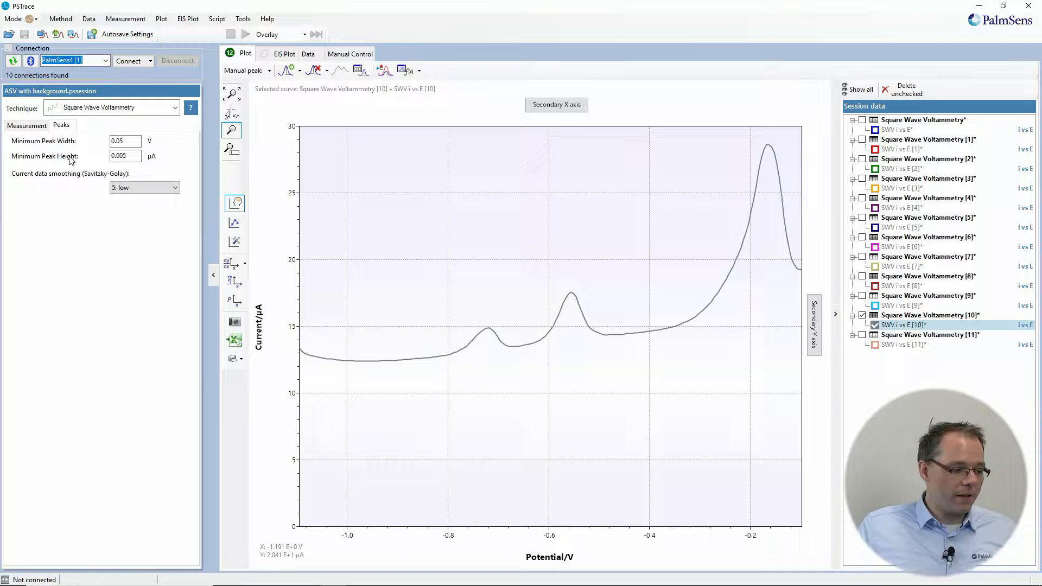
pyautogui.moveTo(335, 177)
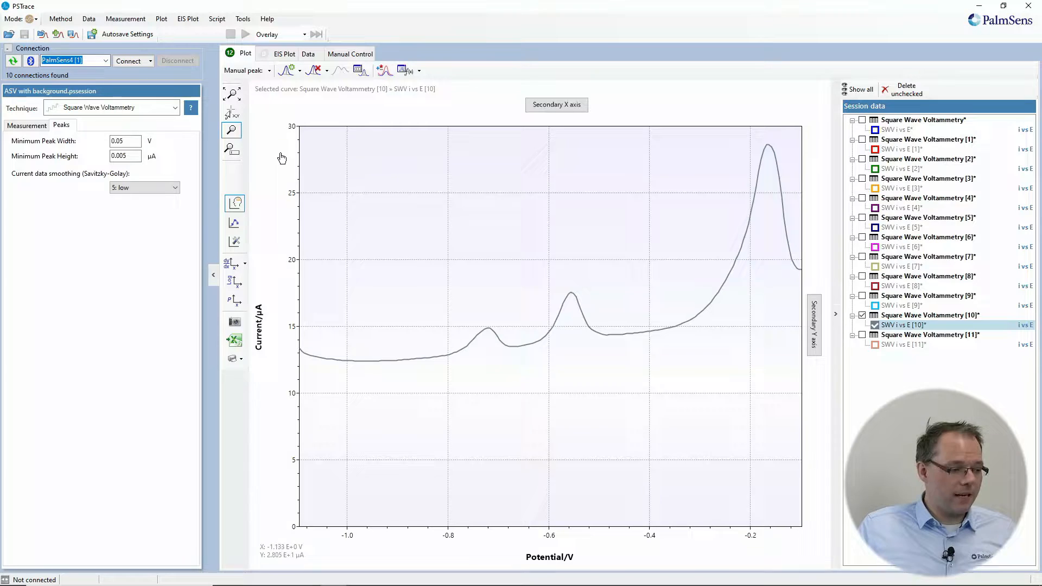
pyautogui.click(26, 124)
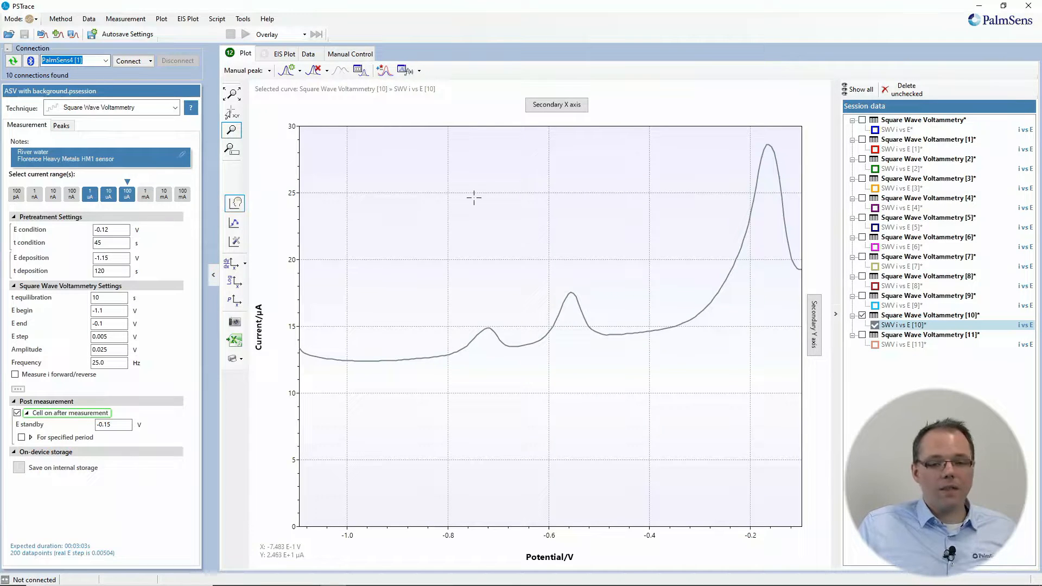
pyautogui.moveTo(542, 210)
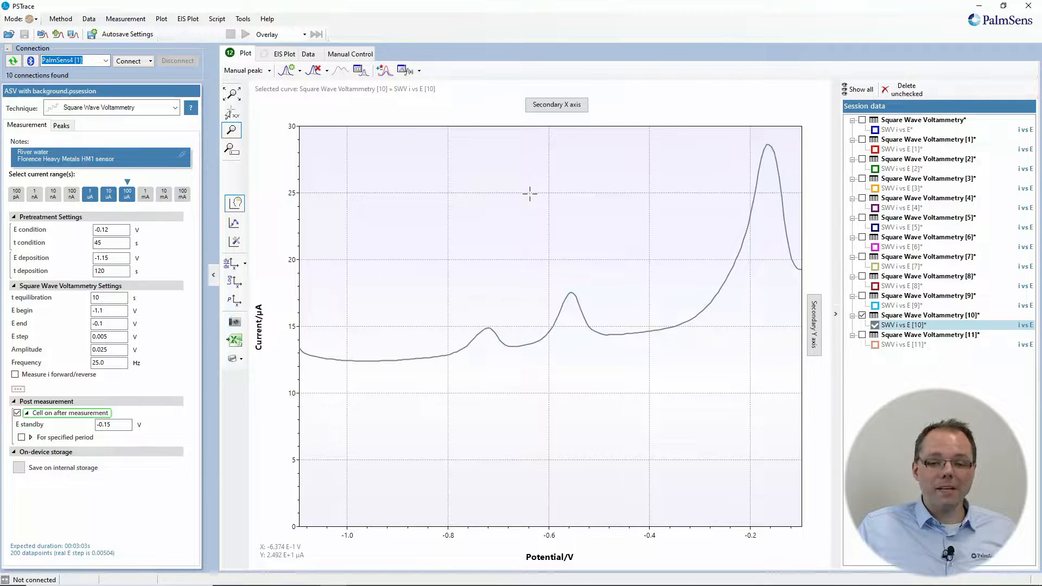
pyautogui.click(269, 70)
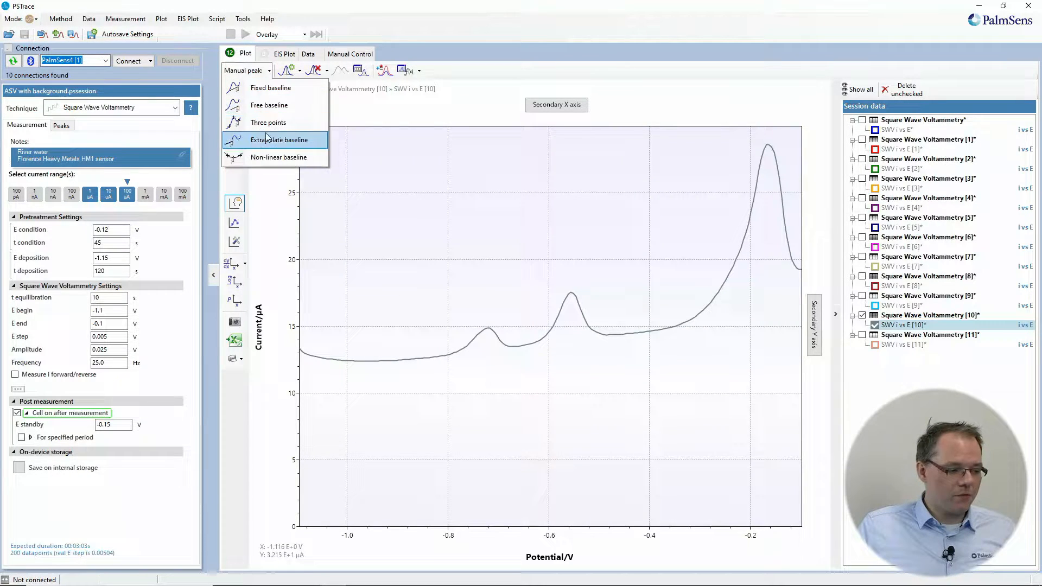
pyautogui.moveTo(278, 139)
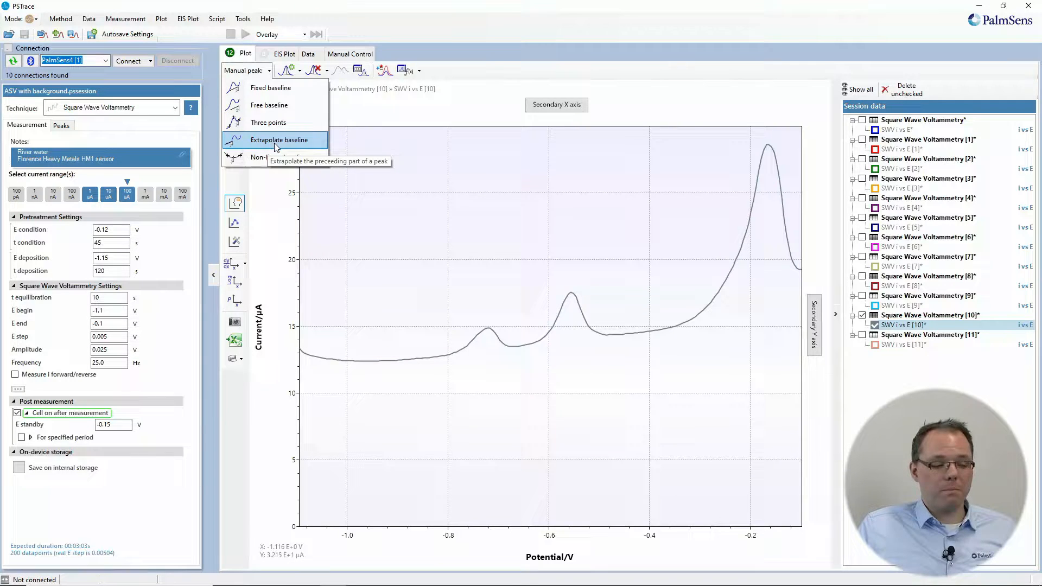
pyautogui.moveTo(270, 87)
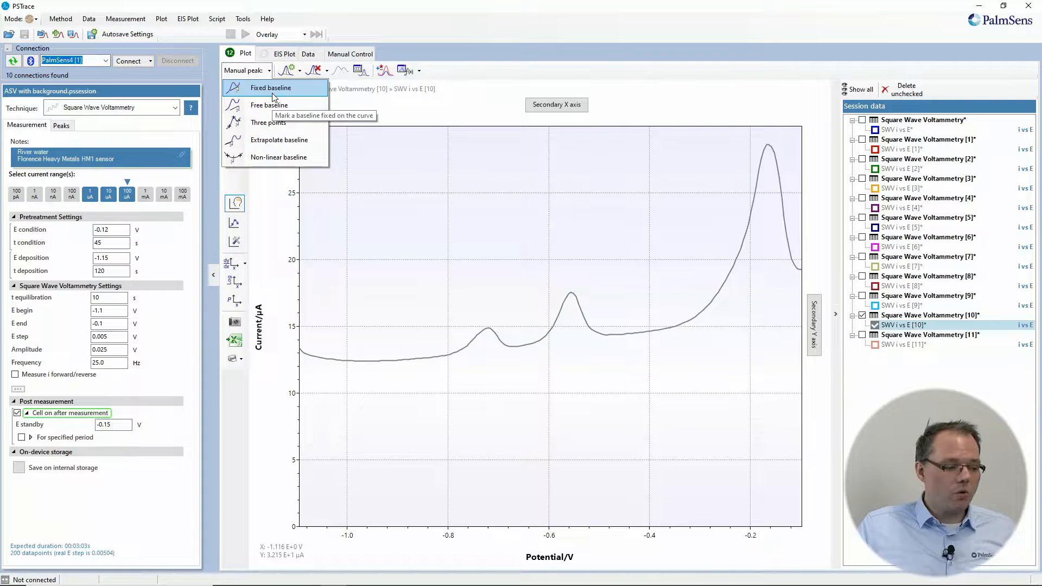
# Draw a straight manual baseline under the -0.55 V peak, measuring 3.603 µA
pyautogui.click(271, 86)
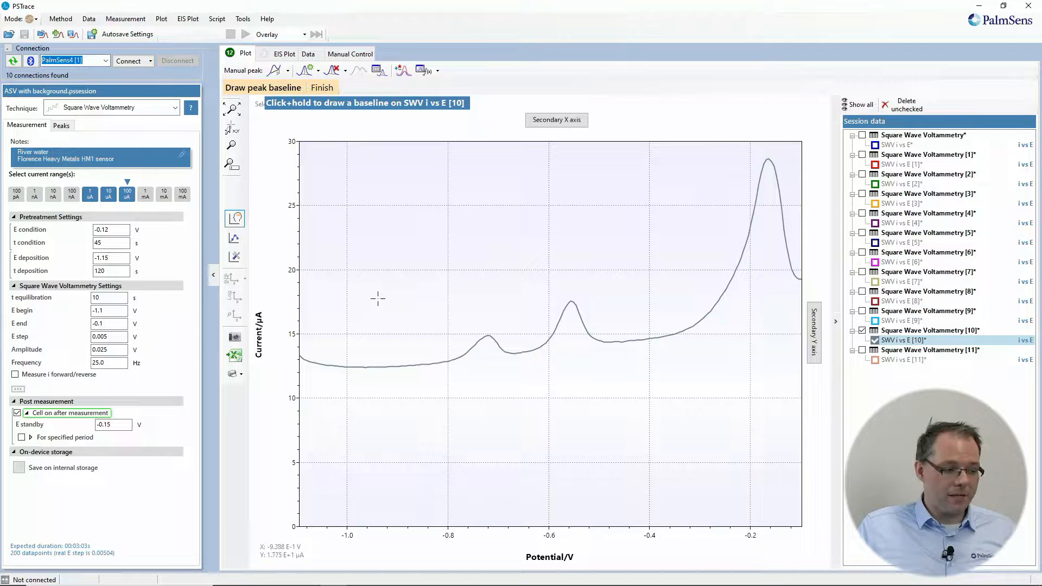
pyautogui.moveTo(452, 365)
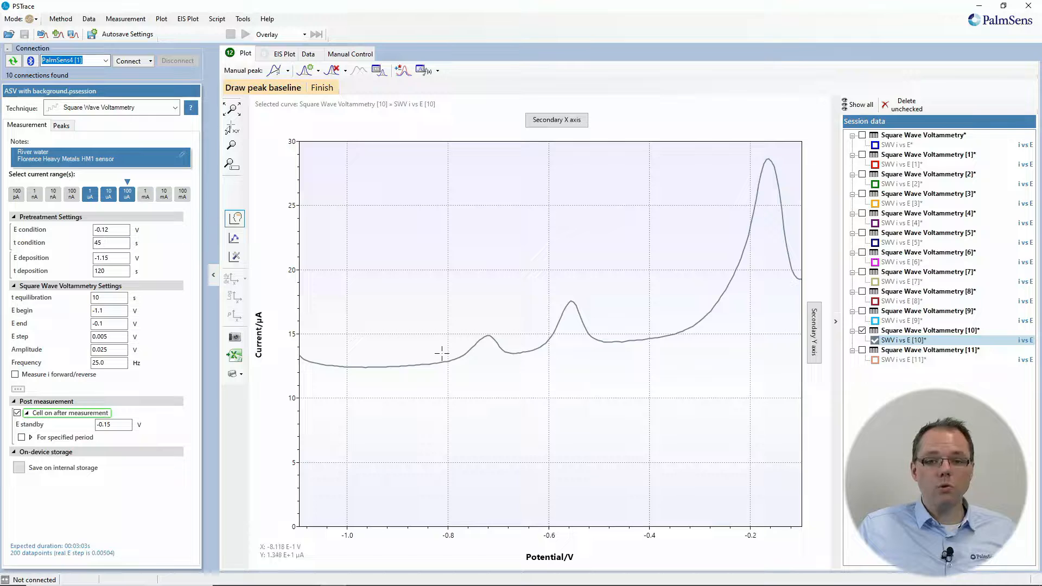
pyautogui.moveTo(412, 367)
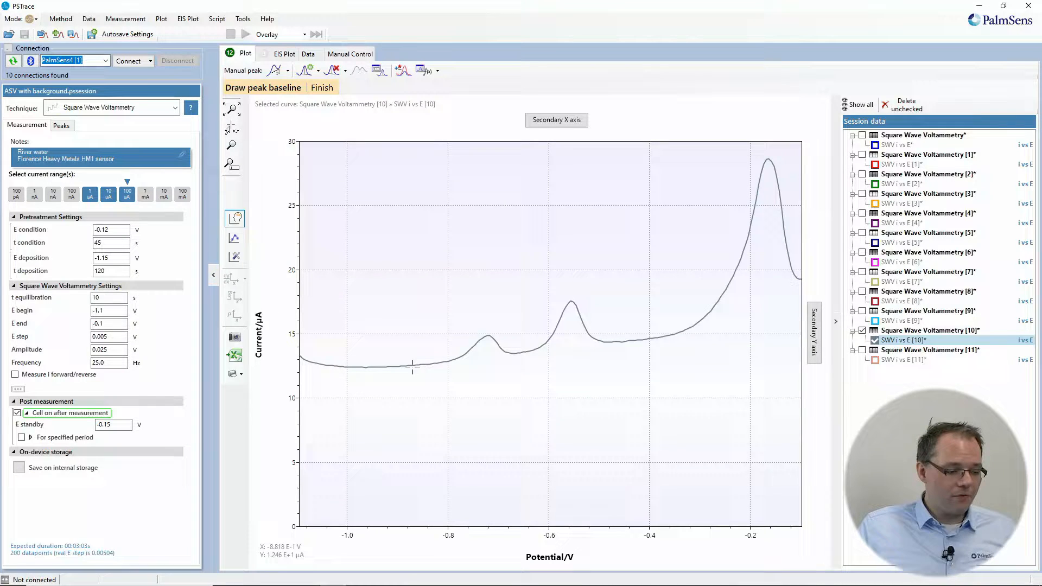
pyautogui.moveTo(412, 375); pyautogui.dragTo(638, 342)
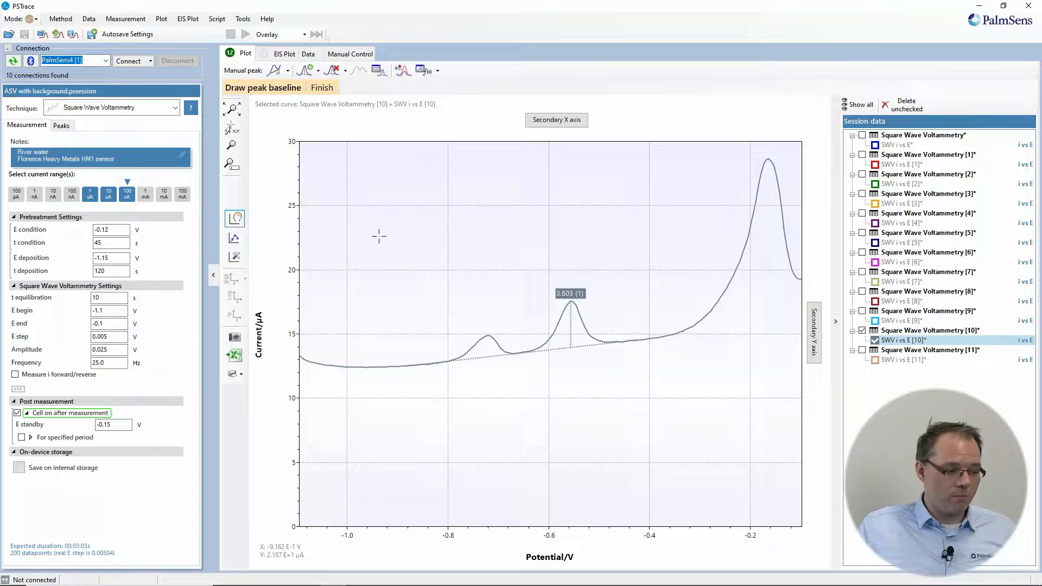
pyautogui.moveTo(322, 87)
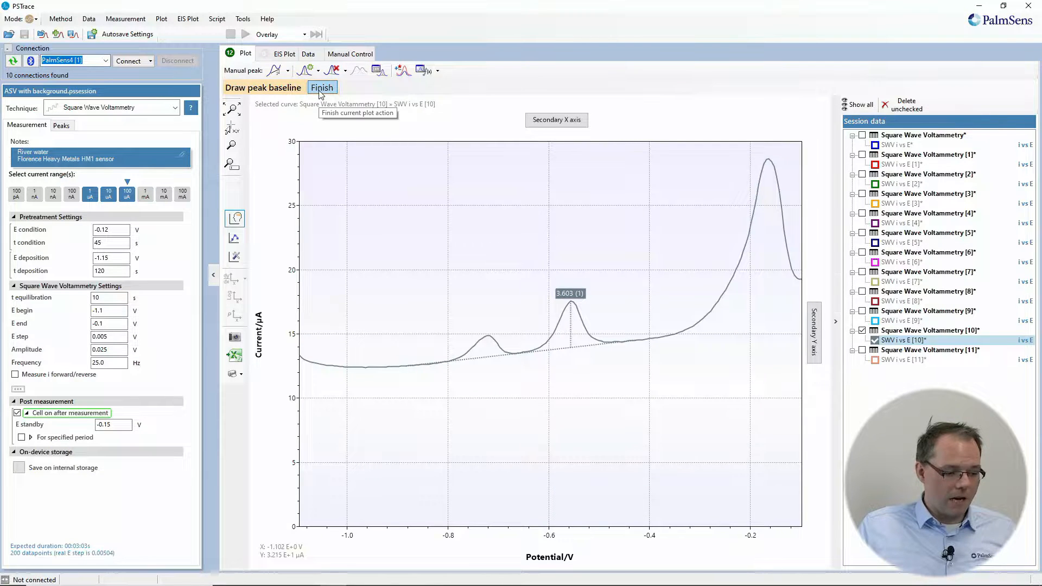
pyautogui.click(322, 87)
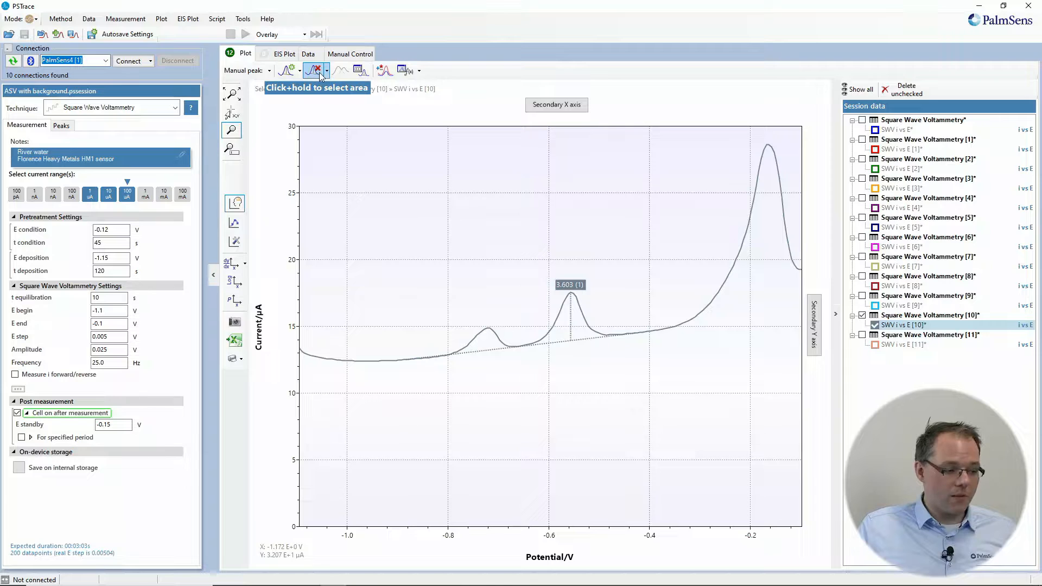
# Draw a manual baseline under the large -0.17 V peak, measuring 11.624 µA
pyautogui.click(265, 71)
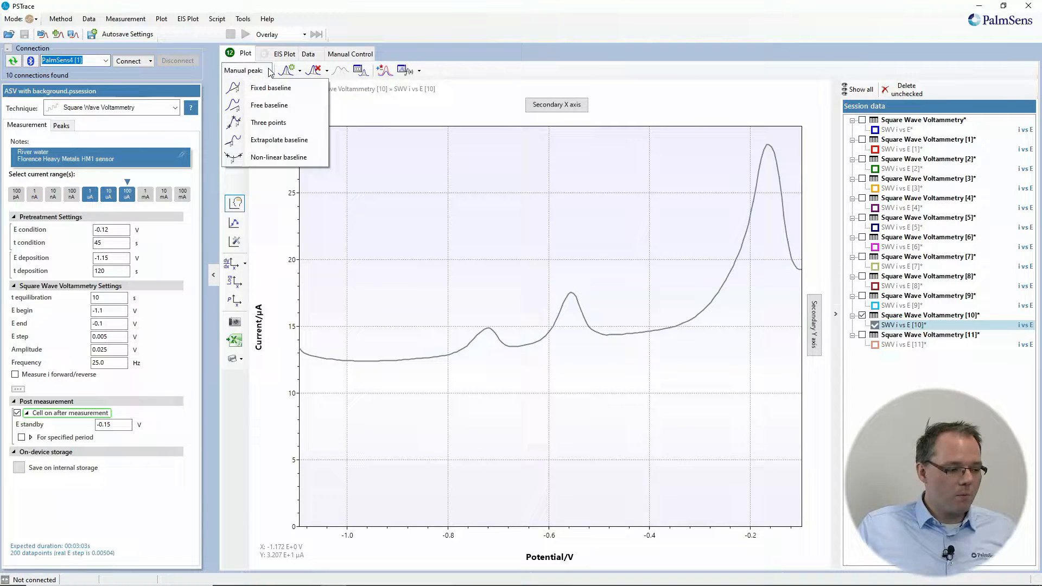
pyautogui.click(269, 105)
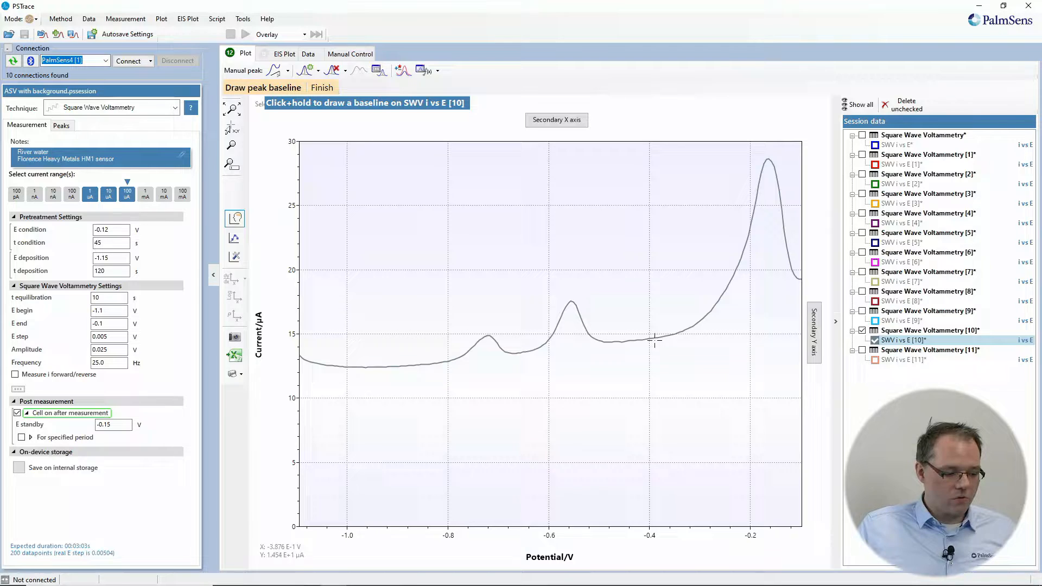
pyautogui.moveTo(655, 340)
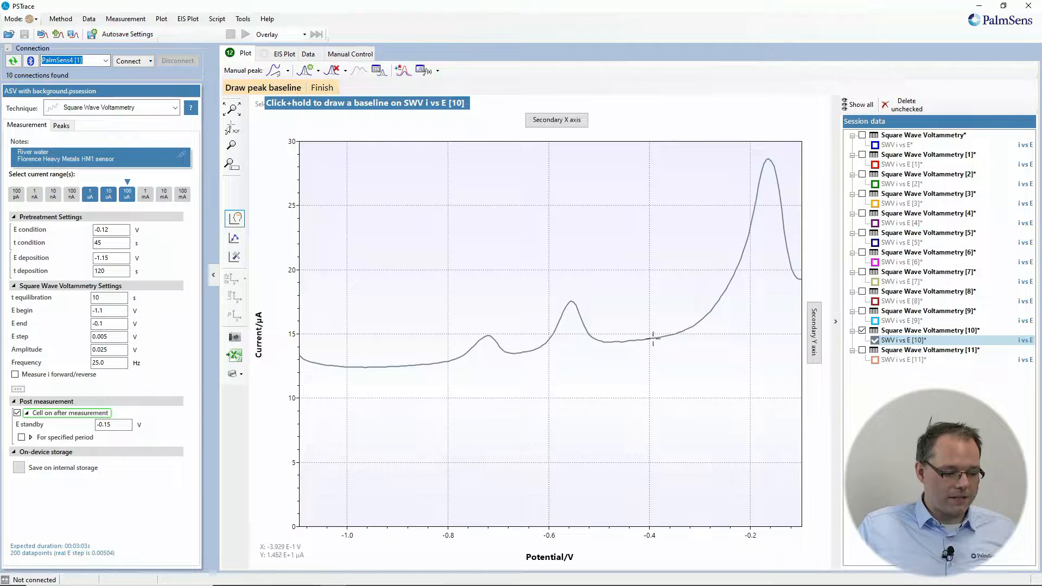
pyautogui.moveTo(655, 342); pyautogui.dragTo(801, 298)
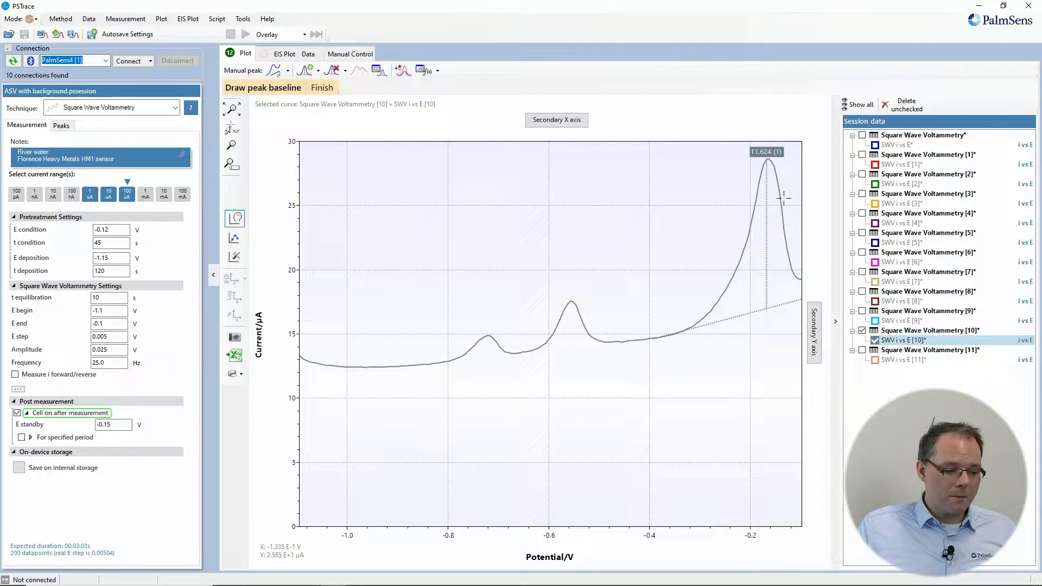
pyautogui.moveTo(814, 303)
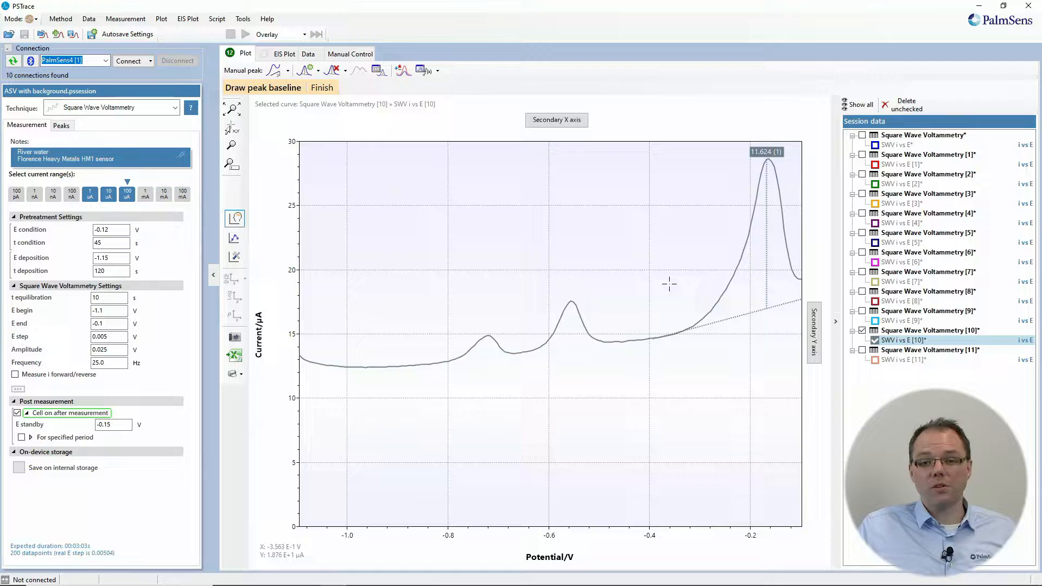
pyautogui.moveTo(355, 145)
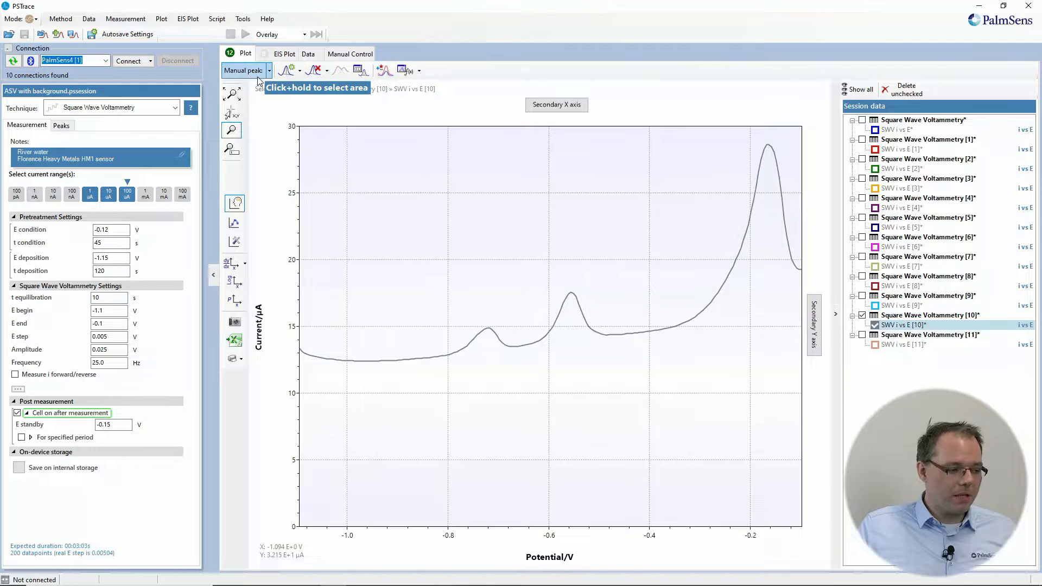
# Measure the -0.55 V peak with a three-point baseline (3.562 µA), then remove peaks
pyautogui.click(269, 70)
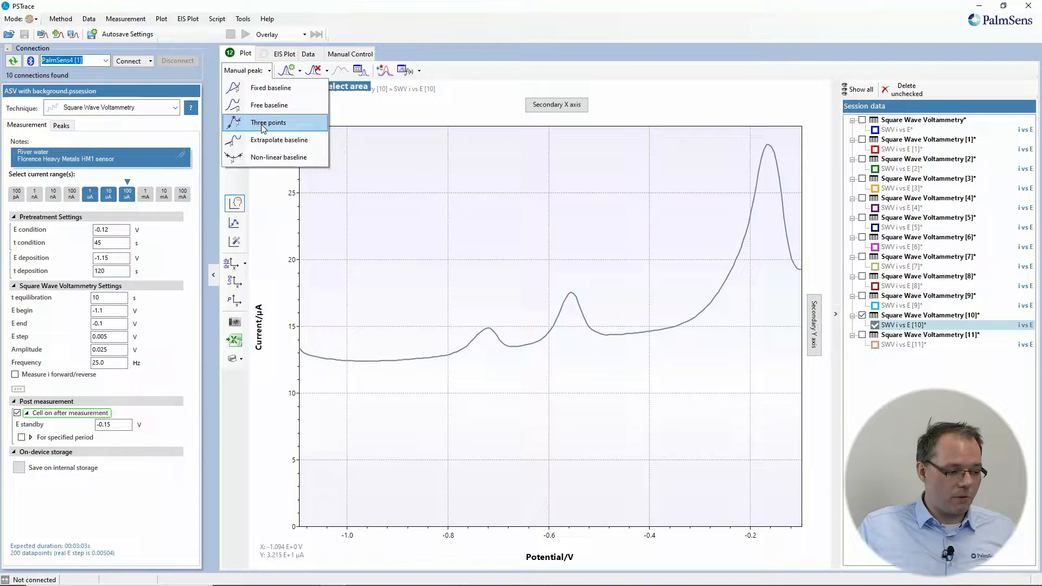
pyautogui.click(267, 122)
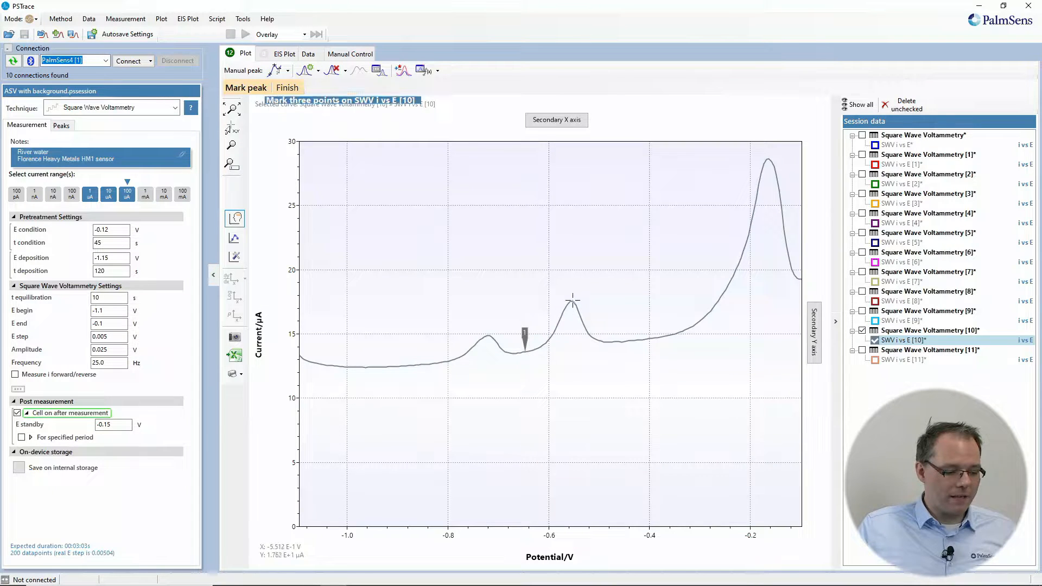
pyautogui.click(570, 300)
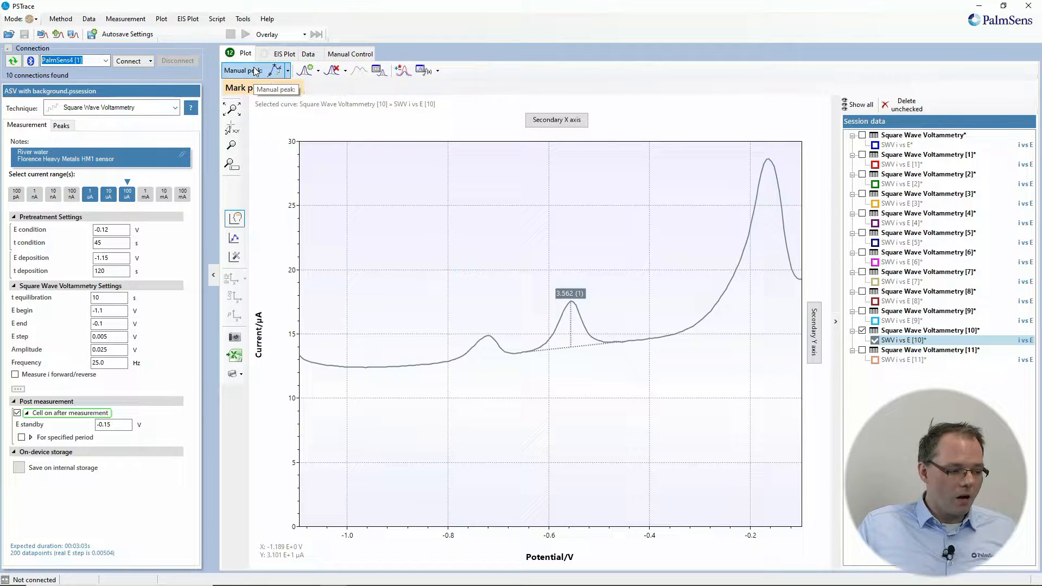
pyautogui.click(276, 70)
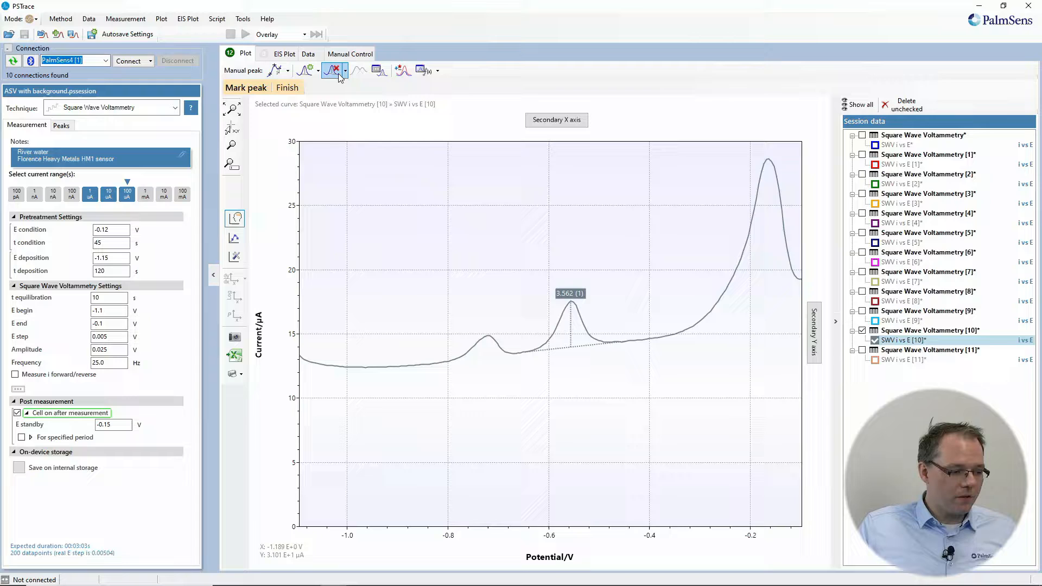
pyautogui.click(287, 87)
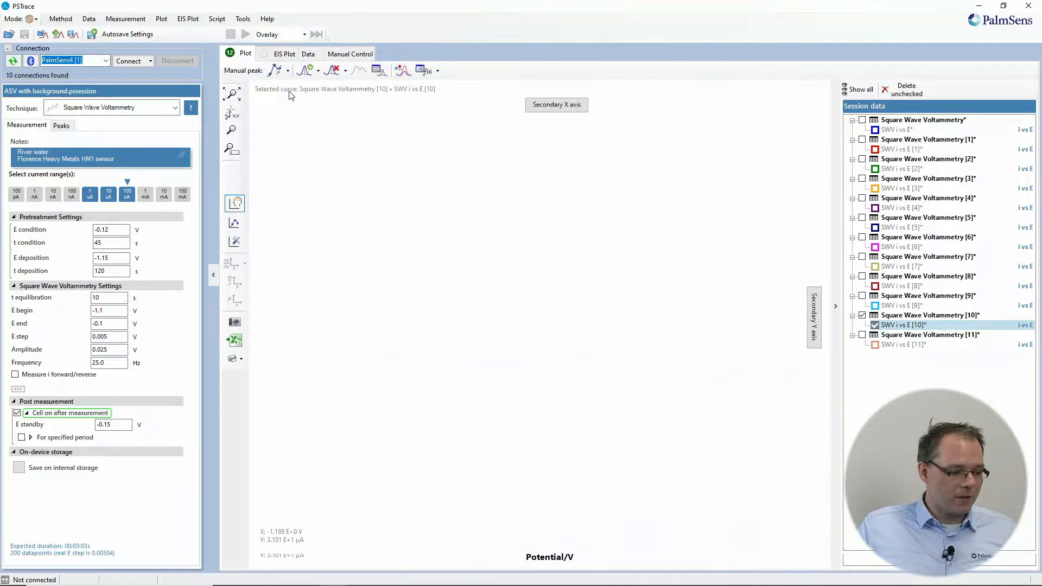
# Apply an extrapolated baseline to the -0.72 V peak, measuring 2.325 µA
pyautogui.click(269, 70)
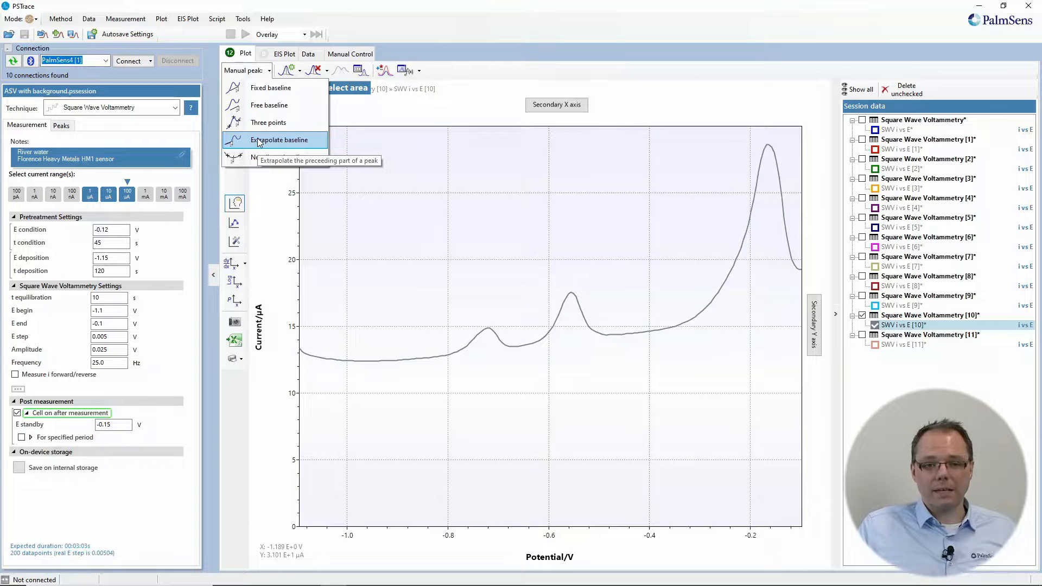
pyautogui.click(278, 140)
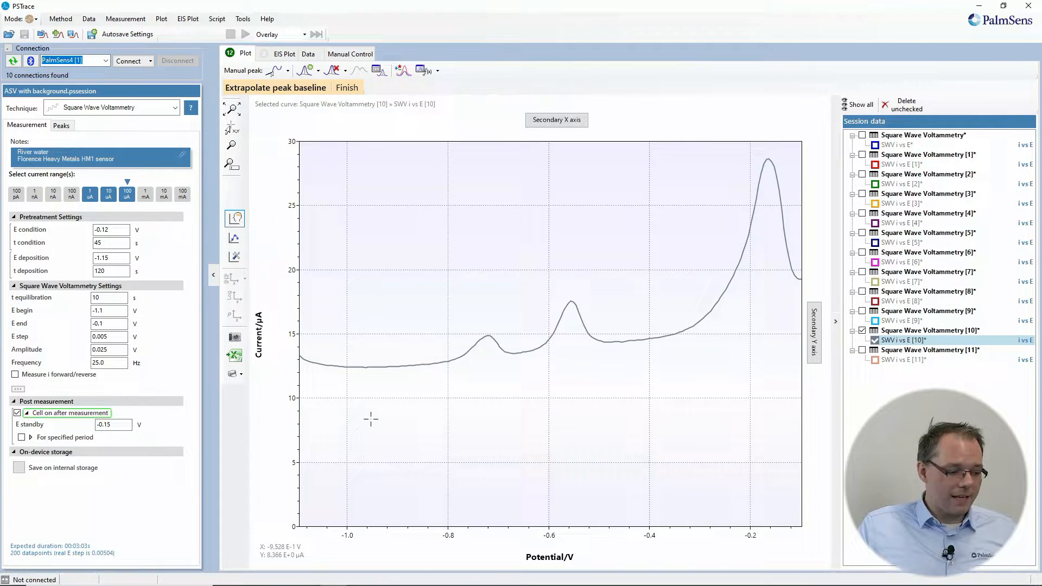
pyautogui.moveTo(350, 365)
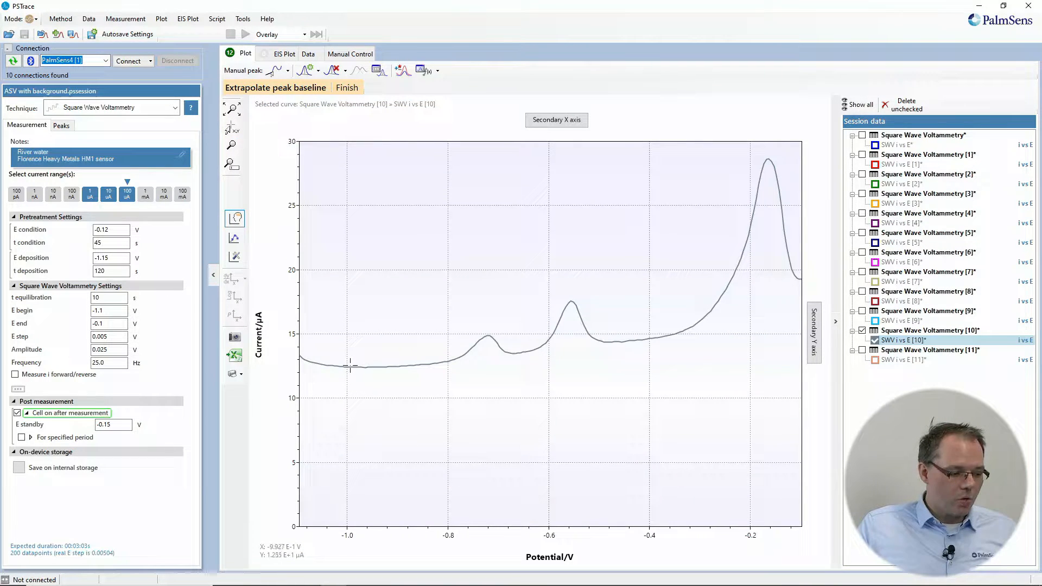
pyautogui.moveTo(349, 365)
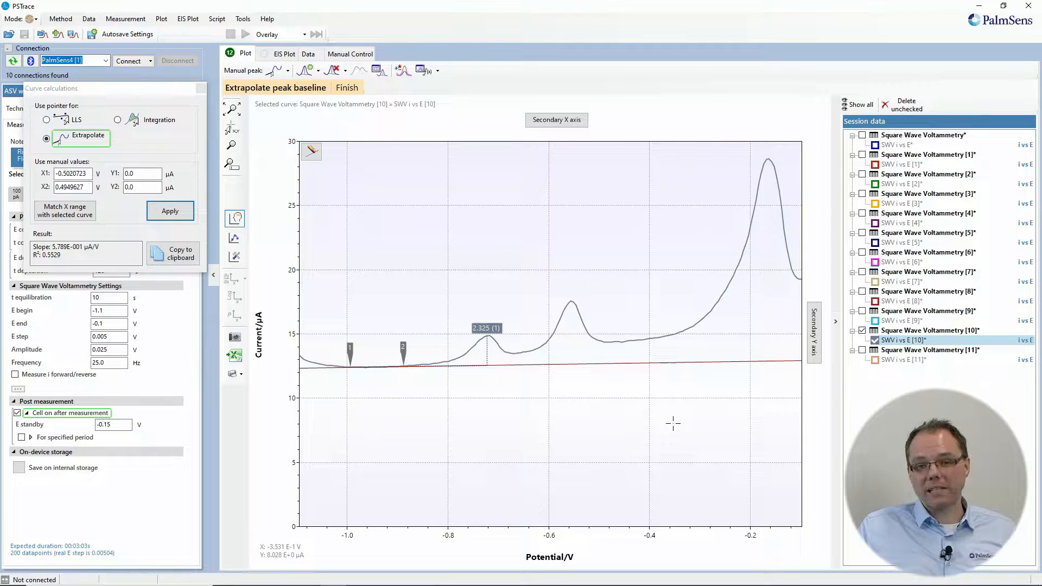
pyautogui.moveTo(407, 384)
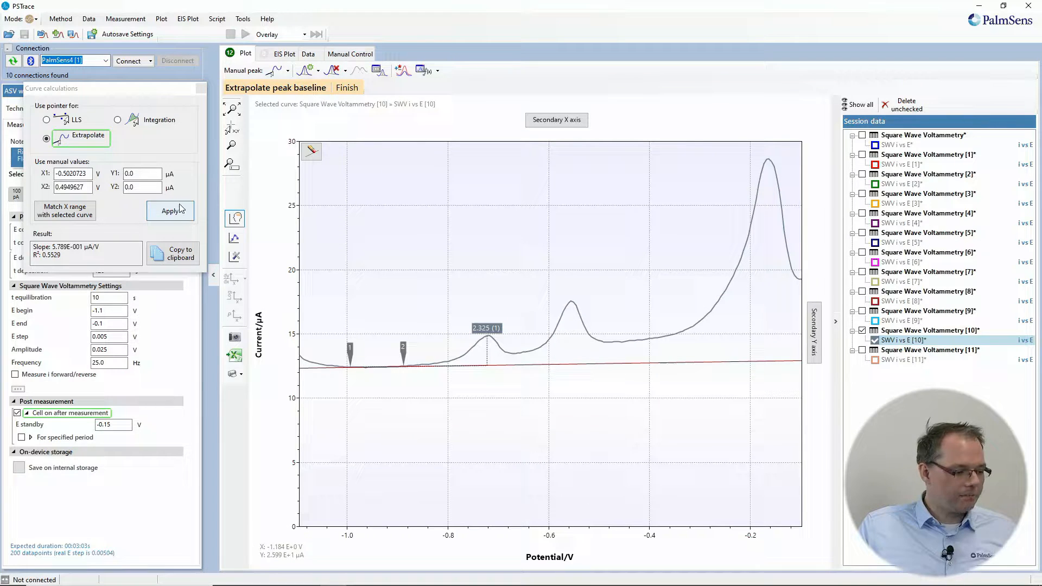
pyautogui.click(170, 210)
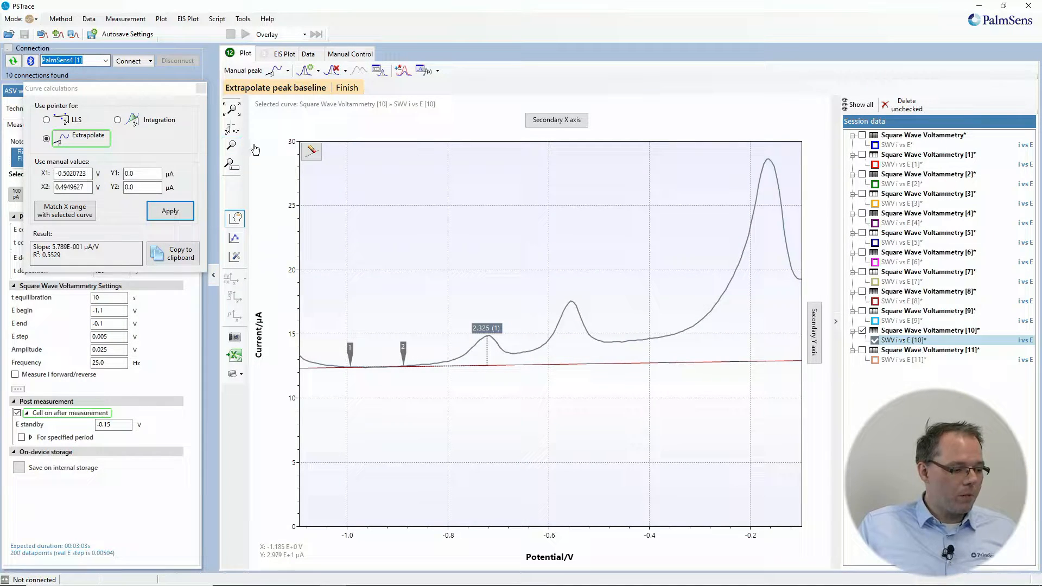
pyautogui.moveTo(183, 143)
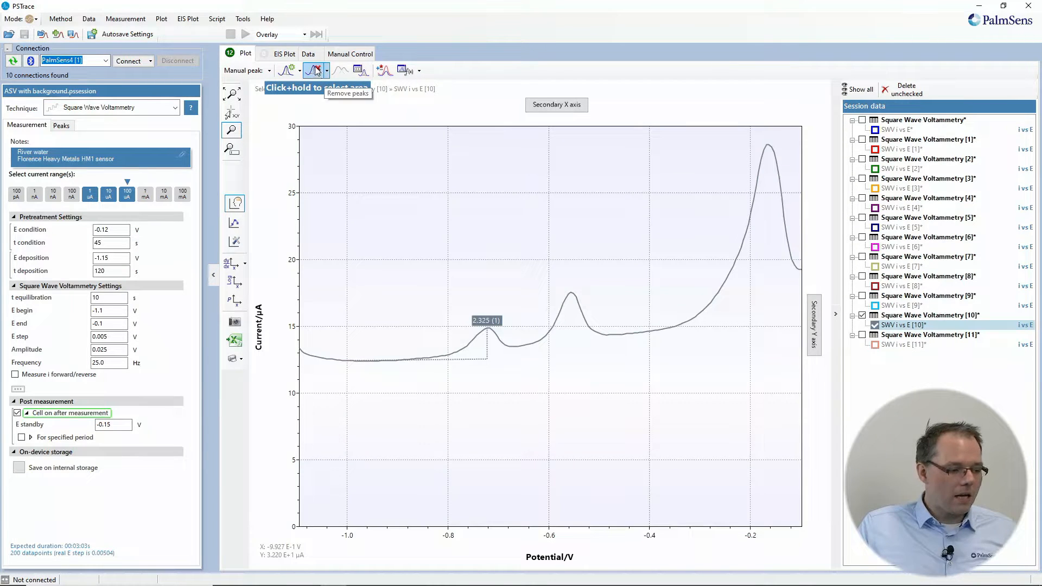
# Fit an order-4 polynomial baseline around the -0.72 V peak, measuring 1.717 µA
pyautogui.click(245, 70)
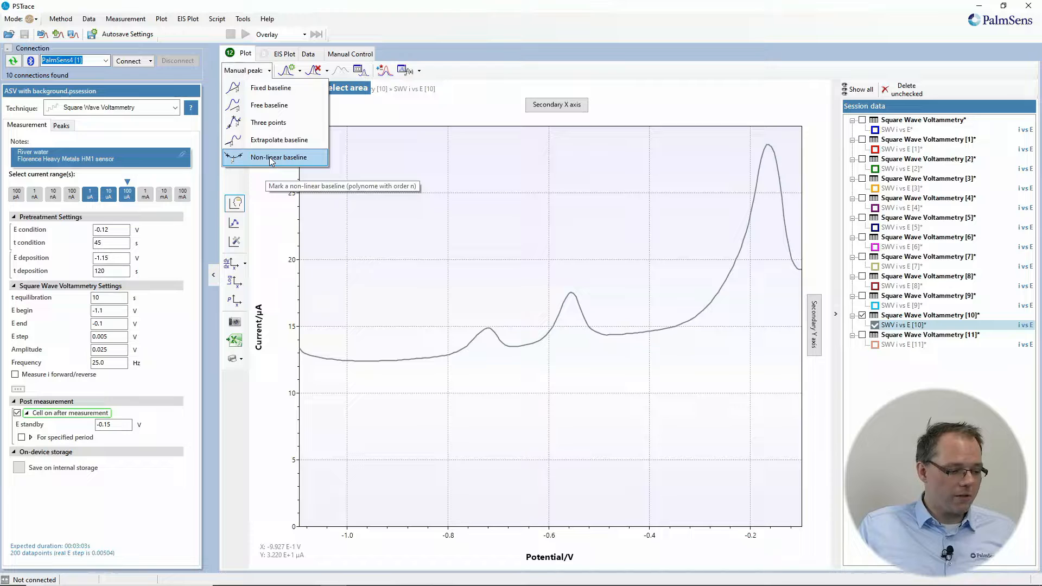
pyautogui.click(278, 157)
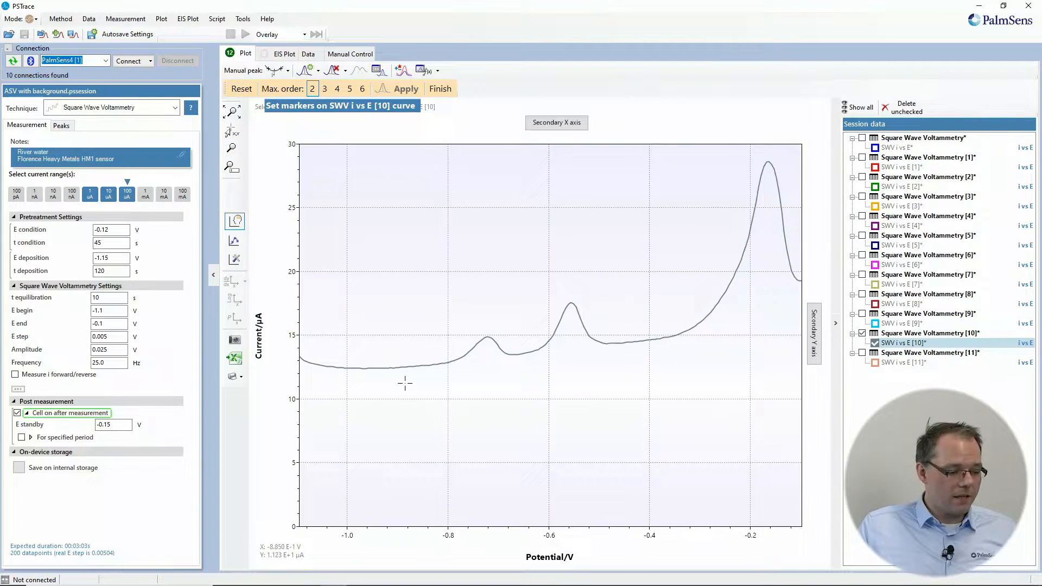
pyautogui.moveTo(370, 287)
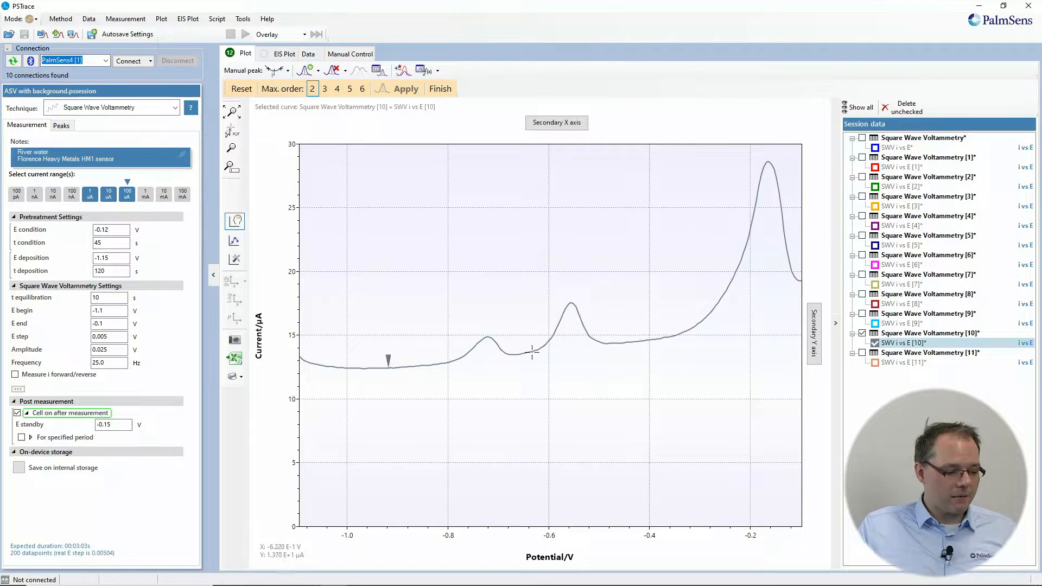
pyautogui.click(532, 346)
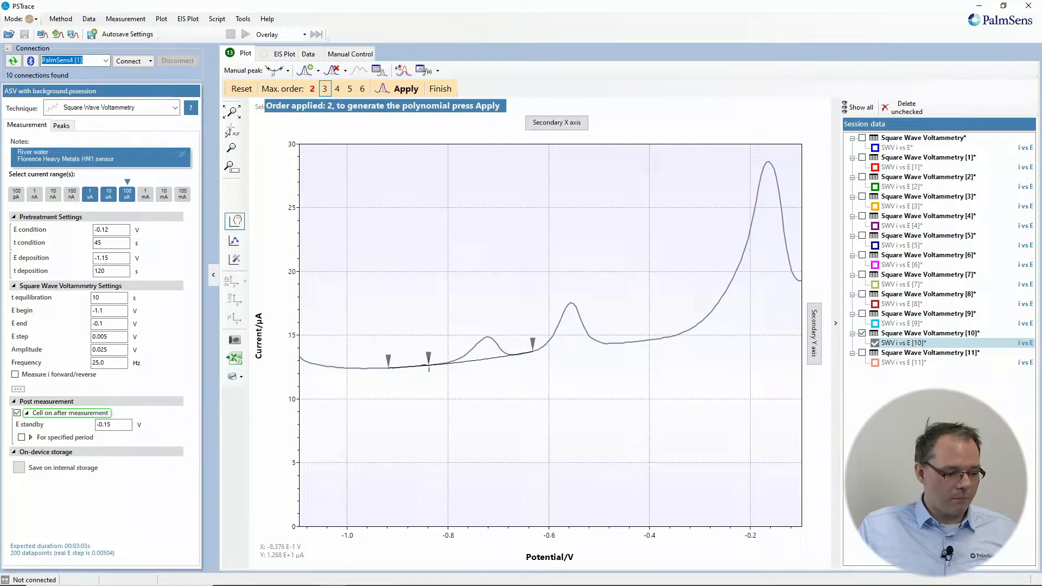
pyautogui.click(337, 88)
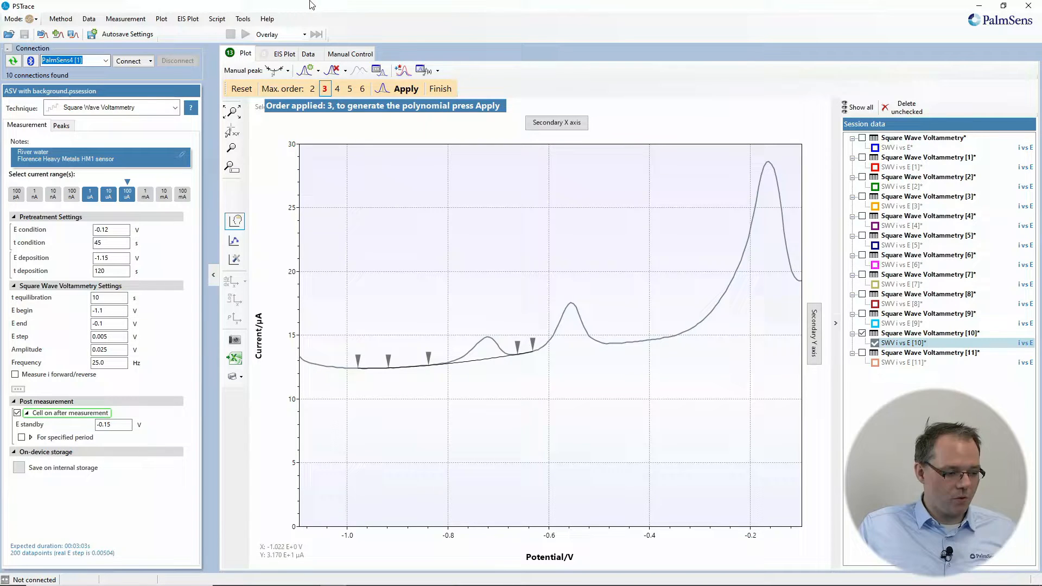
pyautogui.click(337, 88)
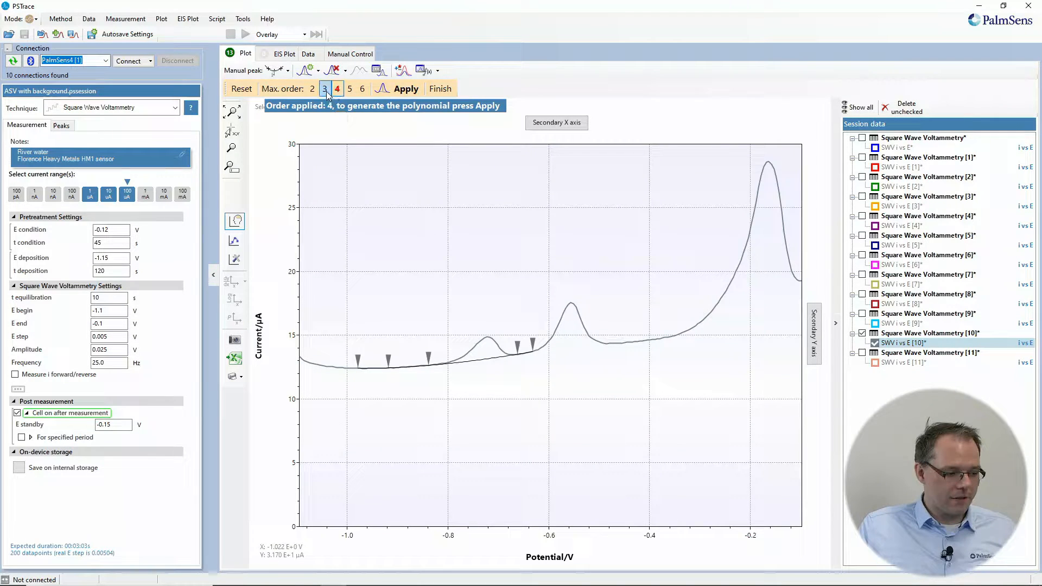
pyautogui.click(325, 88)
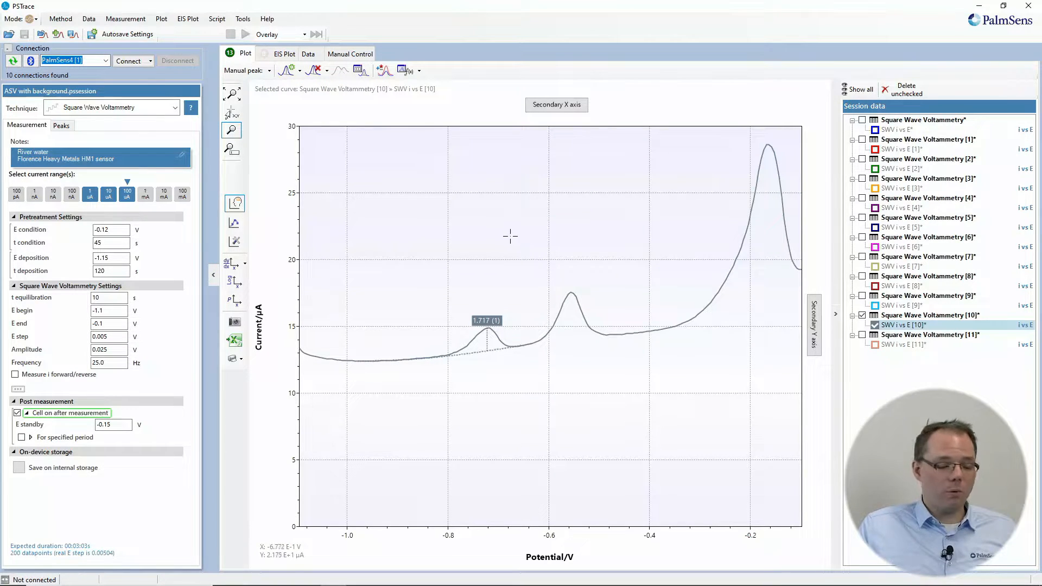
pyautogui.moveTo(483, 228)
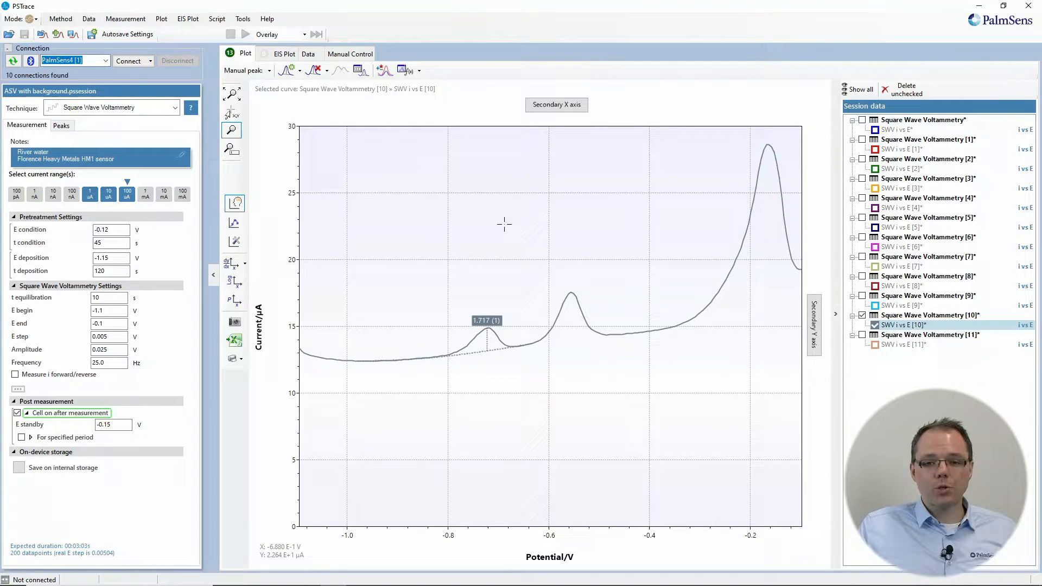
pyautogui.moveTo(468, 209)
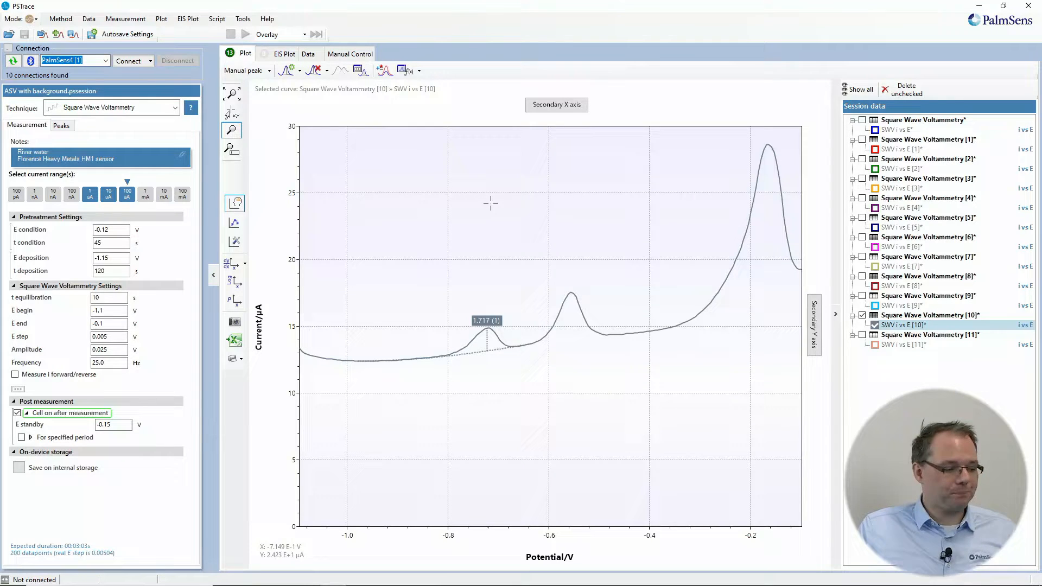
pyautogui.moveTo(669, 333)
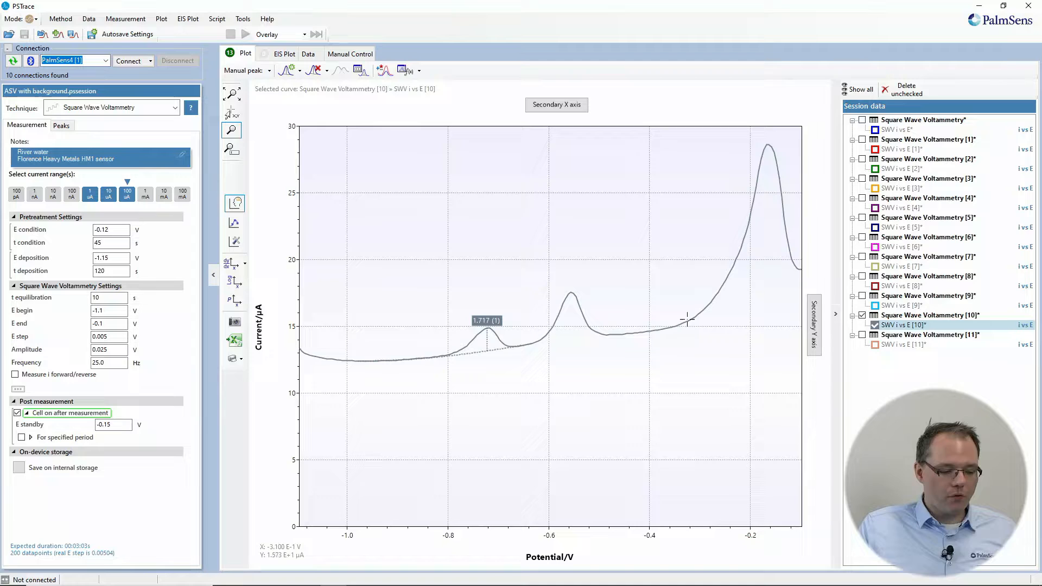
pyautogui.moveTo(687, 319)
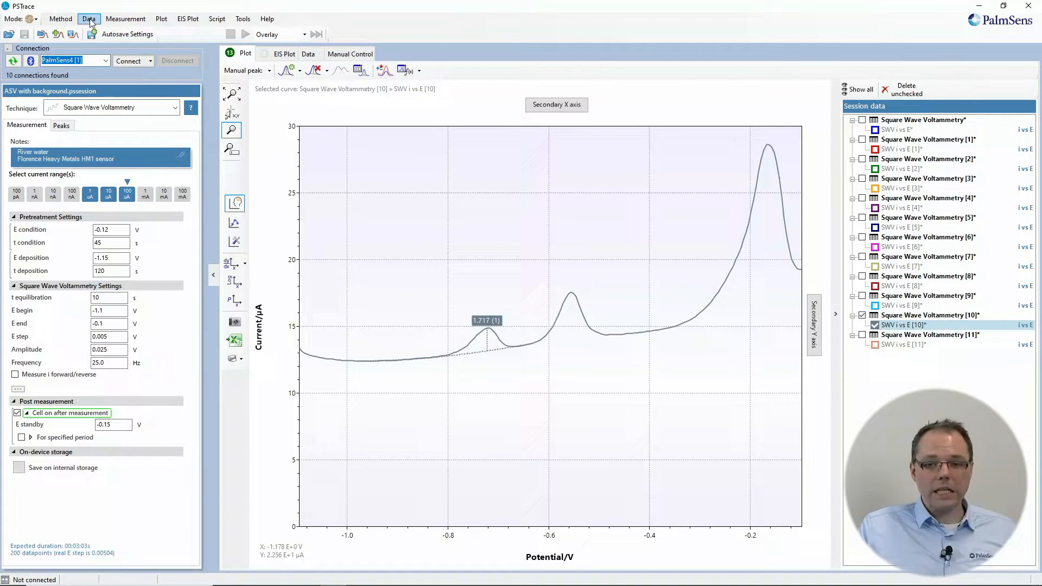
# Load the Steep baseline data file, discarding the unsaved data
pyautogui.click(88, 18)
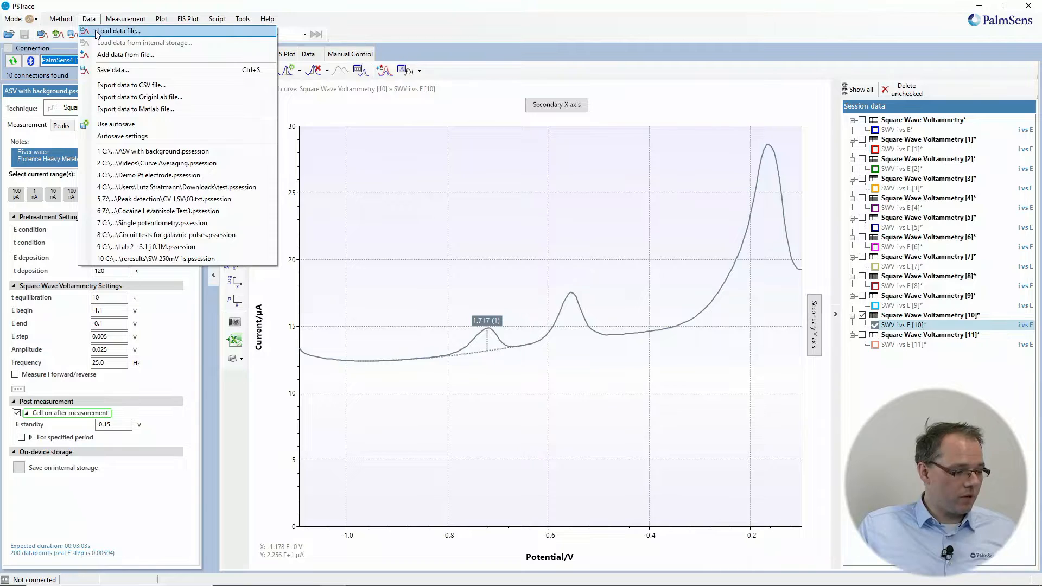
pyautogui.click(117, 30)
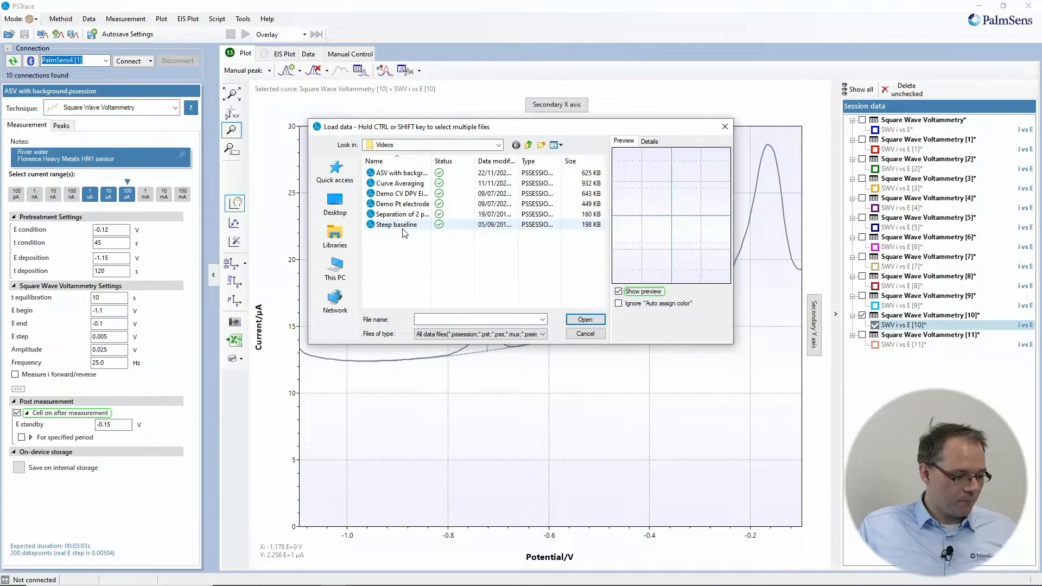
pyautogui.click(584, 320)
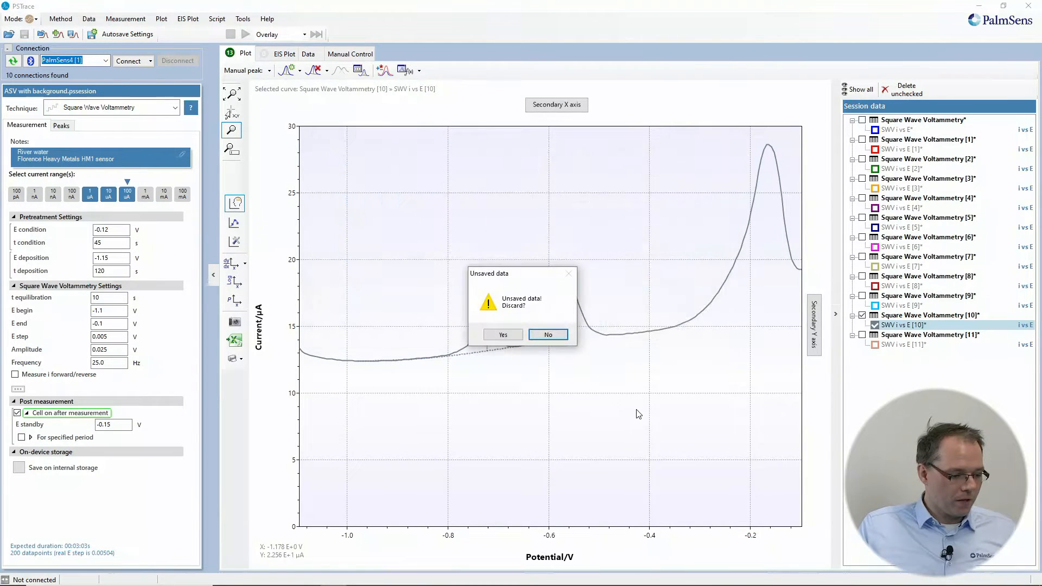
pyautogui.click(503, 335)
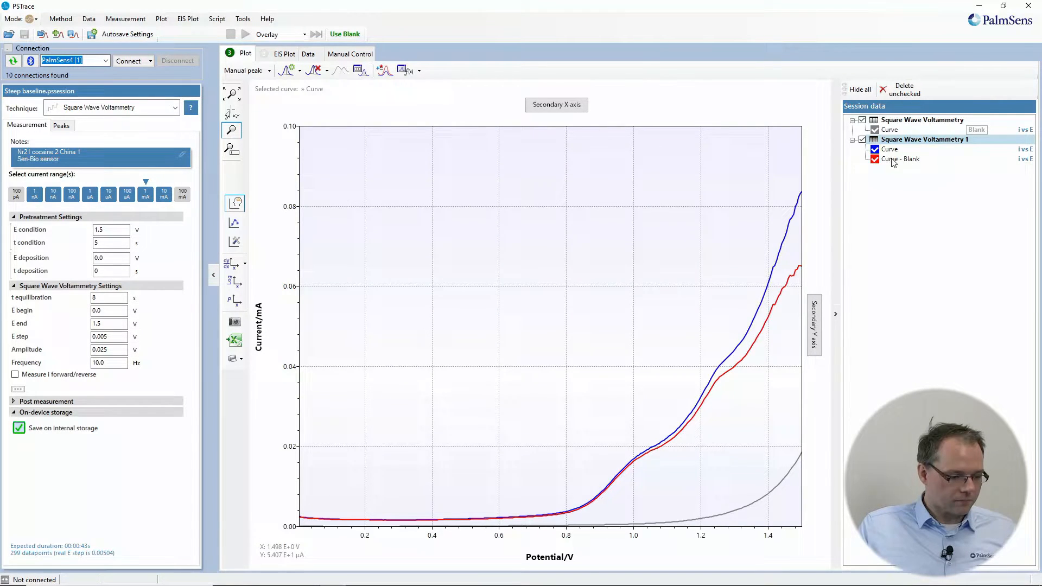
# Isolate the Curve - Blank entry so only it appears in the plot
pyautogui.click(899, 158)
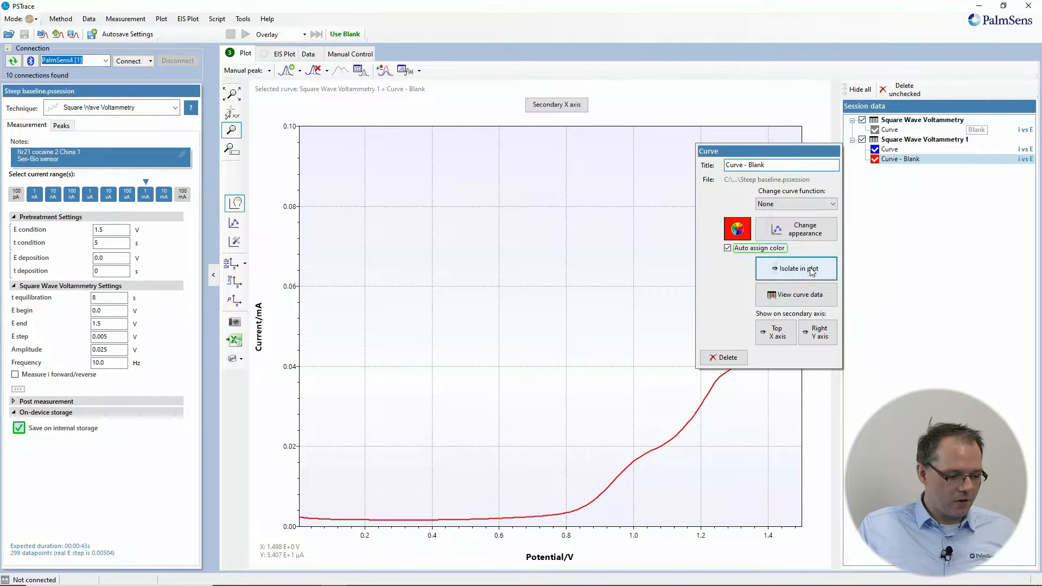
pyautogui.click(796, 268)
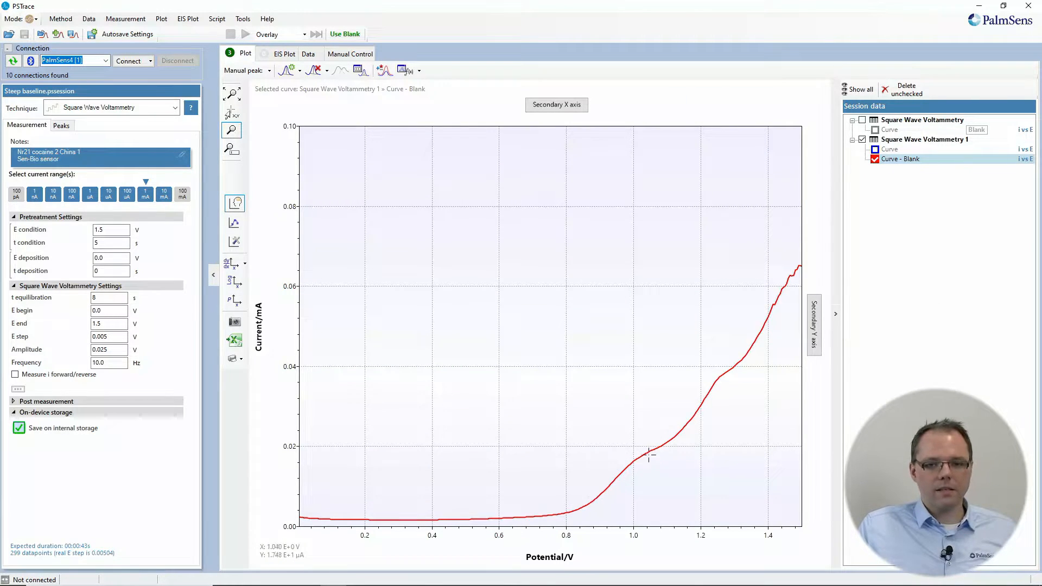
pyautogui.moveTo(717, 382)
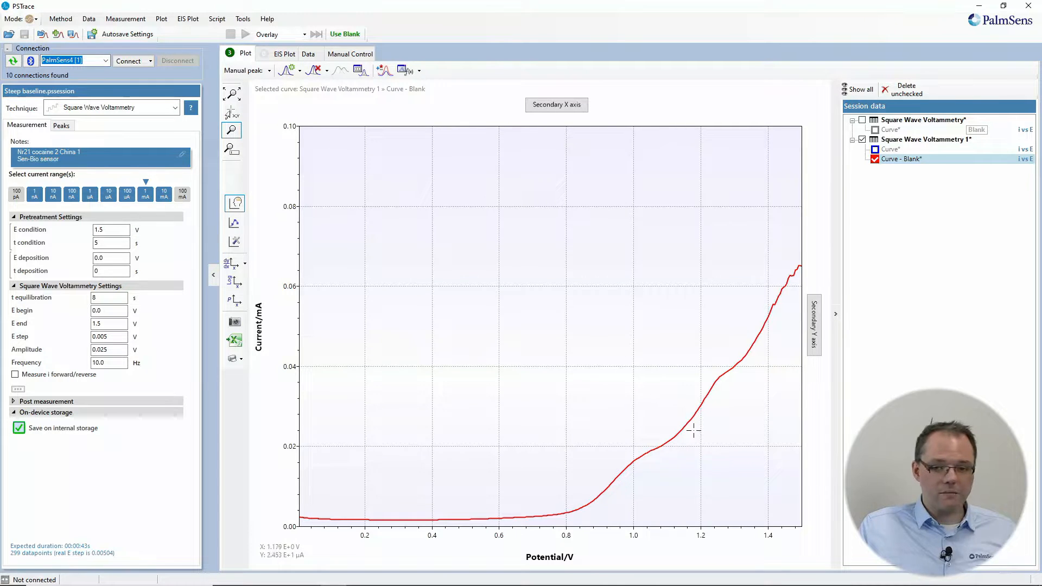
pyautogui.moveTo(528, 240)
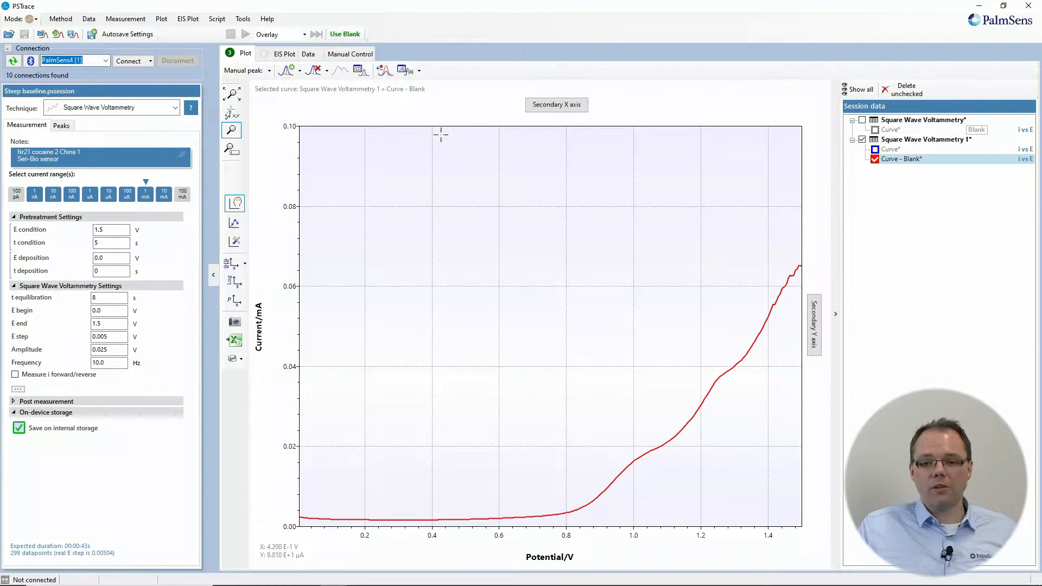
pyautogui.moveTo(397, 125)
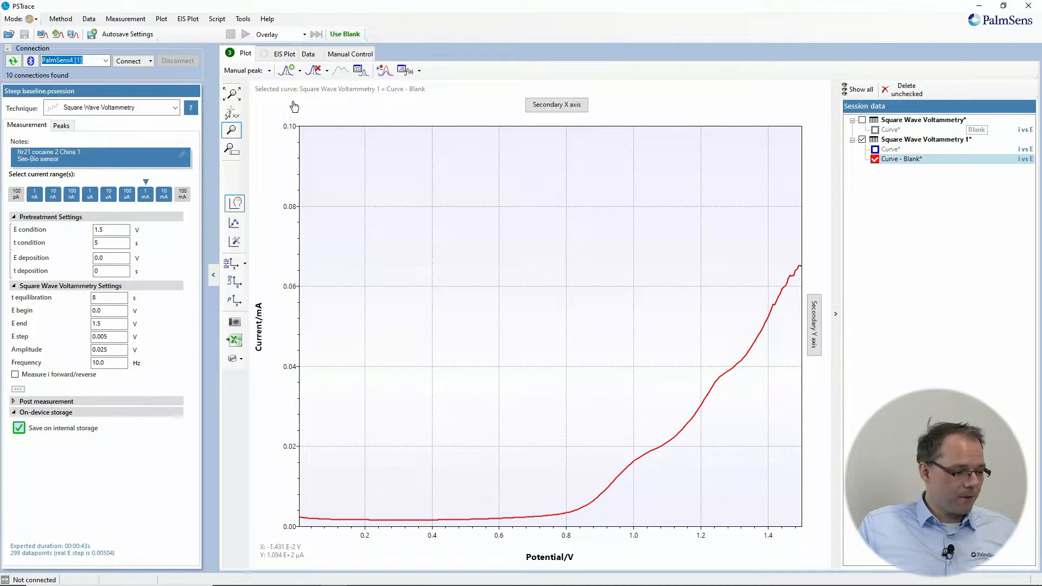
# Enable the alternative peak search algorithm and detect peaks 0.014, 1.252 and 1.228
pyautogui.click(242, 19)
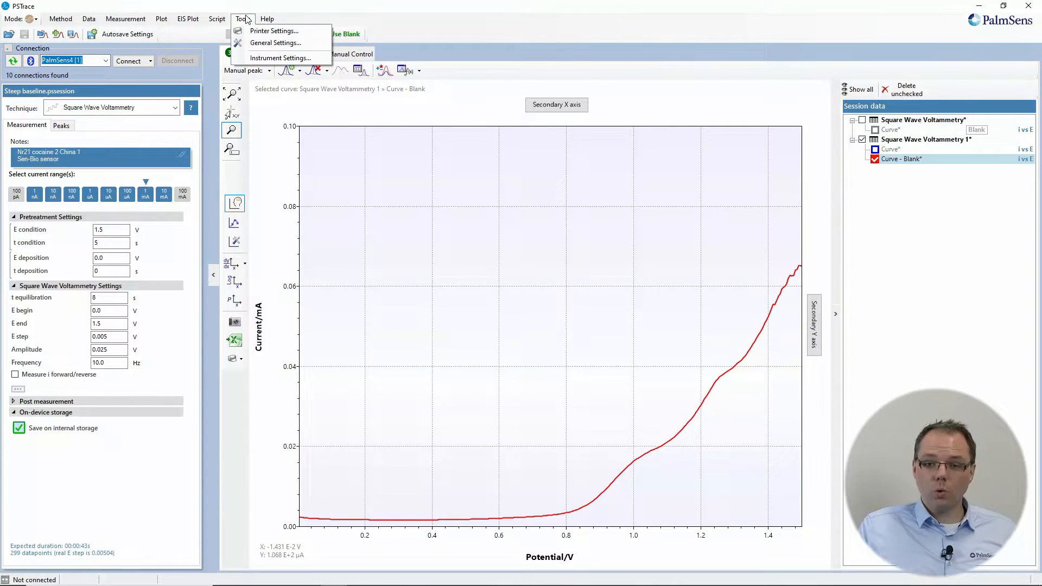
pyautogui.click(275, 42)
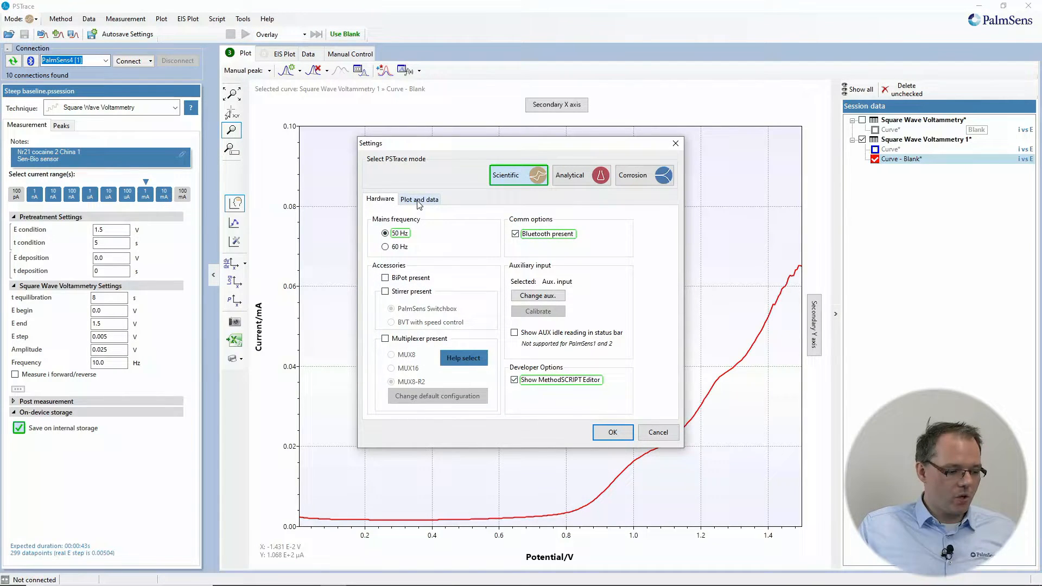
pyautogui.click(420, 199)
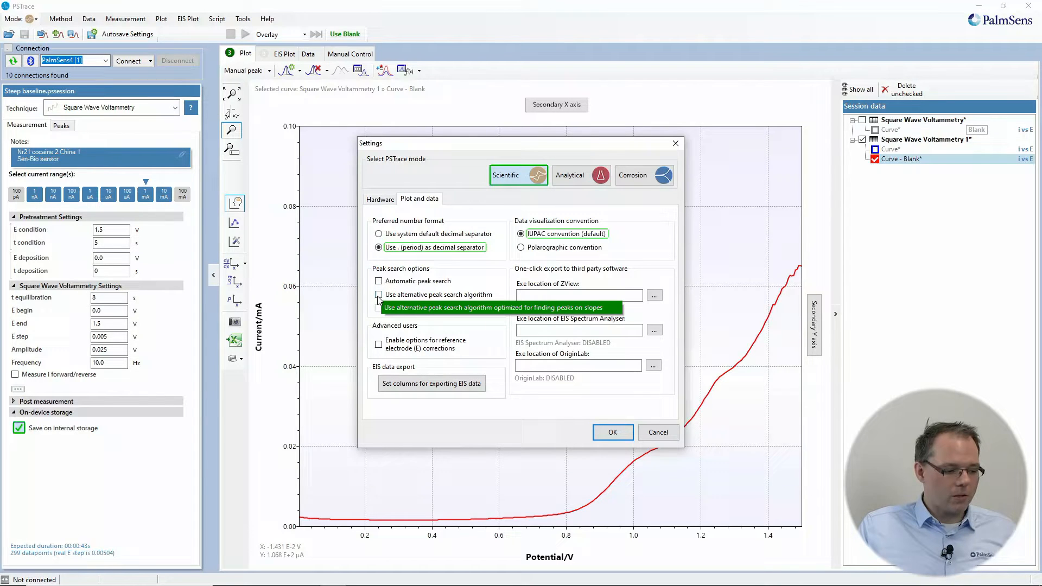
pyautogui.click(378, 294)
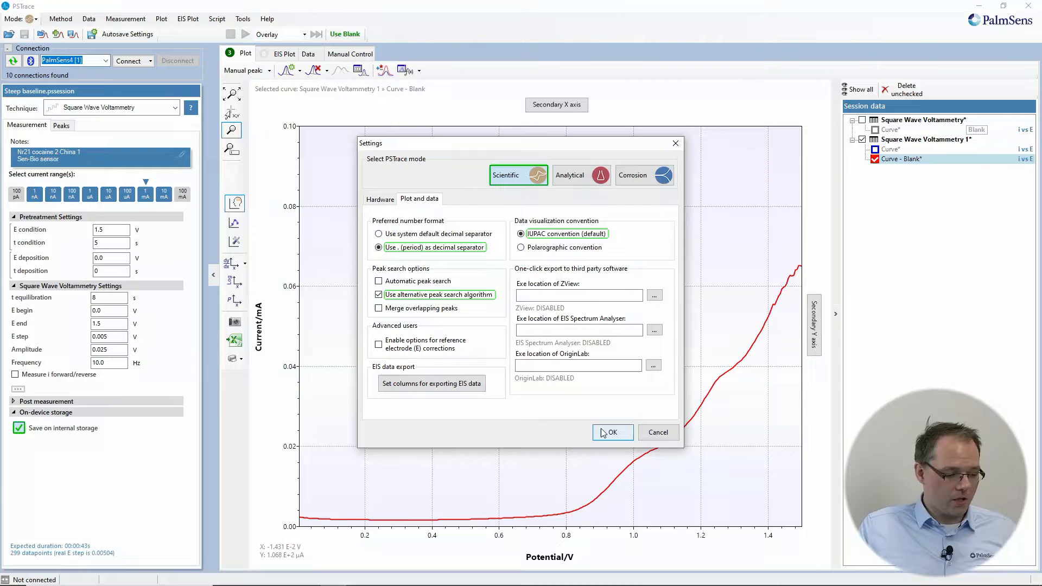
pyautogui.click(612, 432)
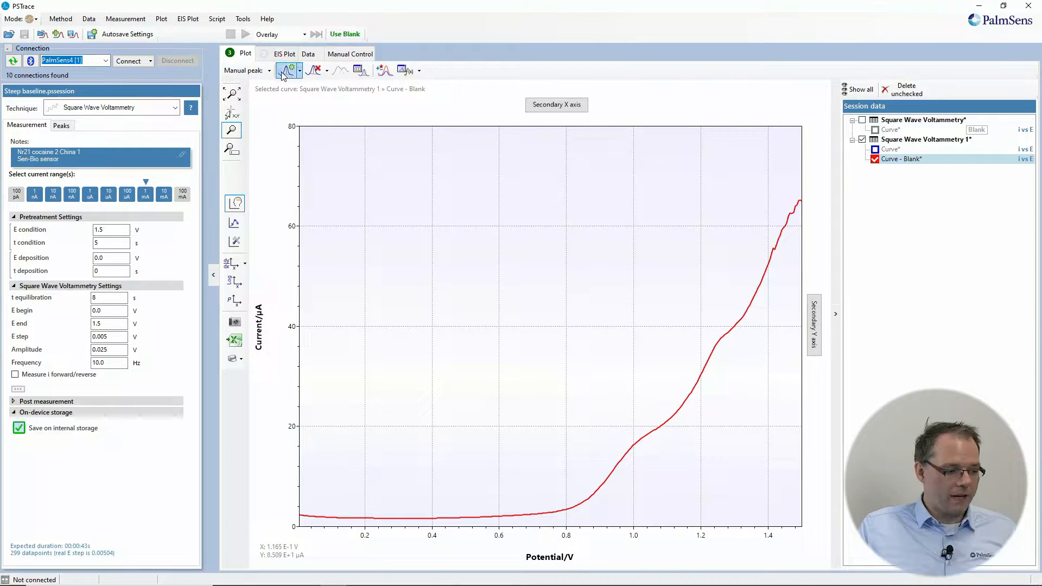
pyautogui.click(284, 71)
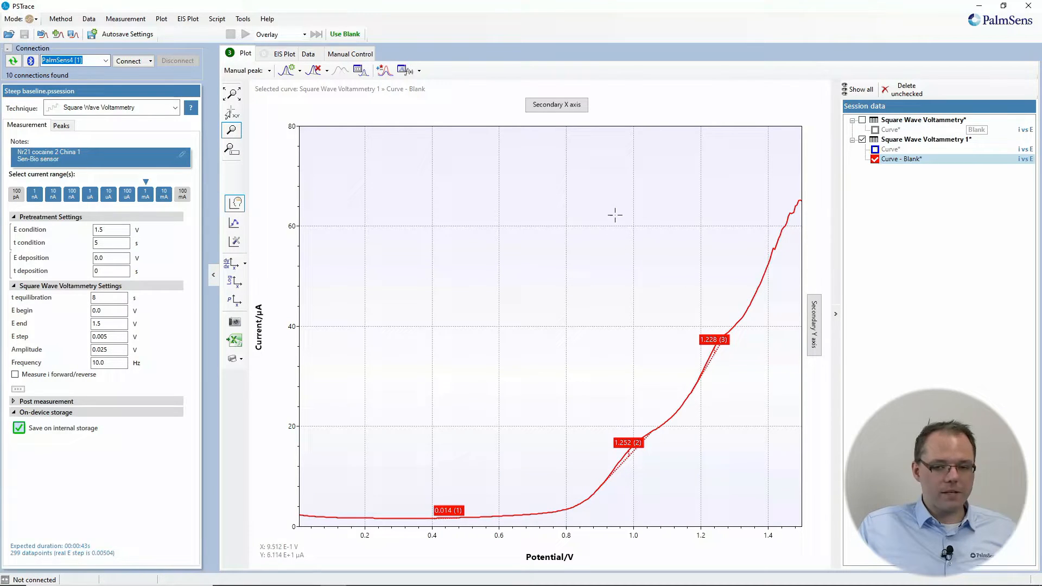
pyautogui.moveTo(577, 166)
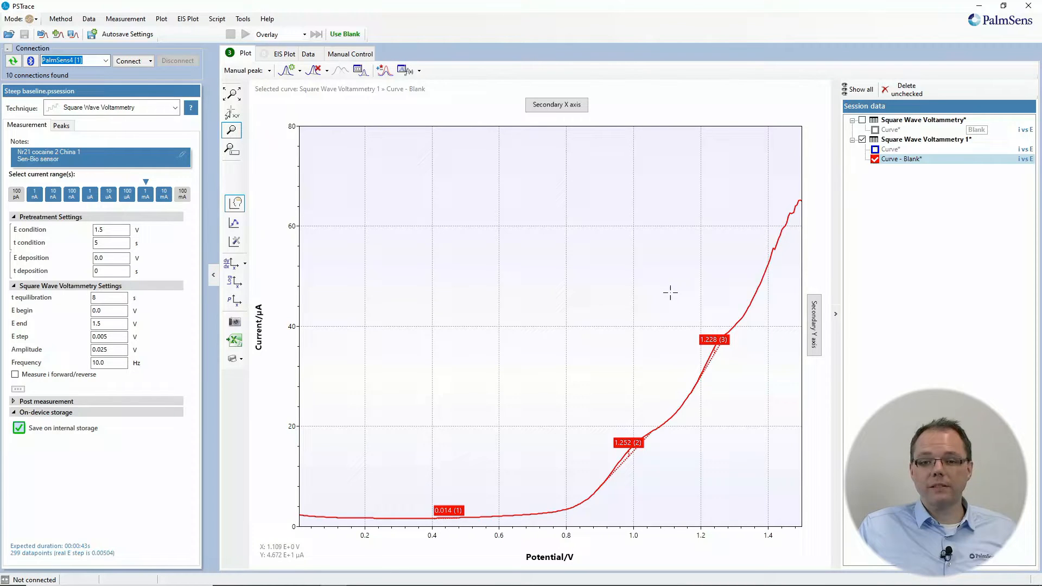
pyautogui.moveTo(655, 278)
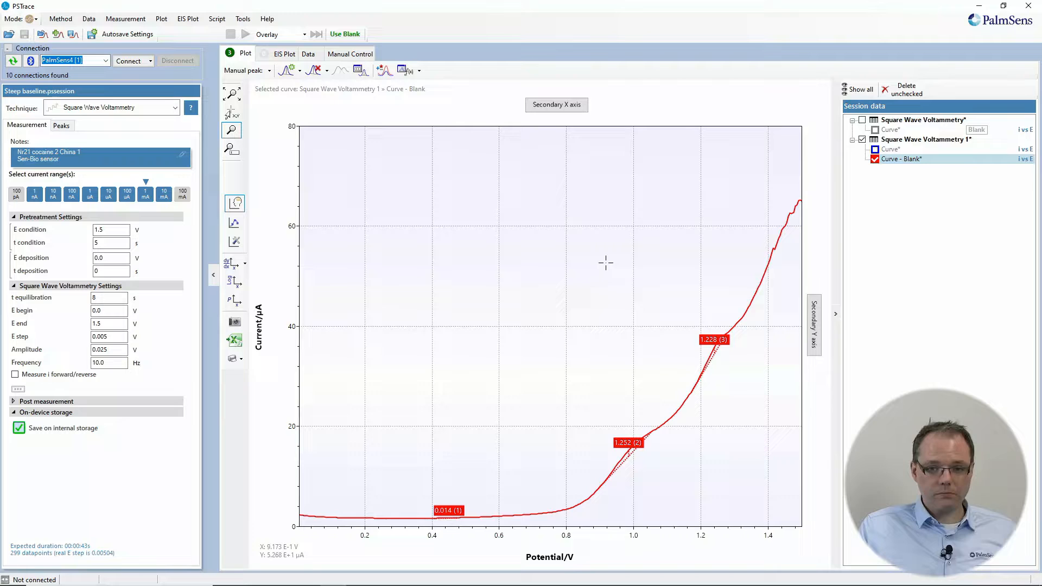
pyautogui.moveTo(477, 178)
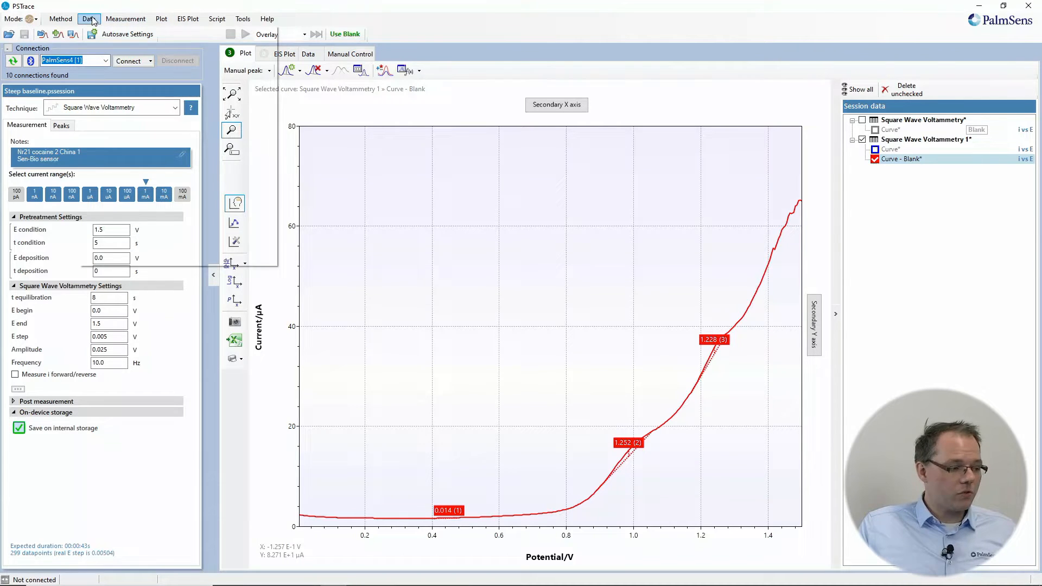
pyautogui.click(89, 19)
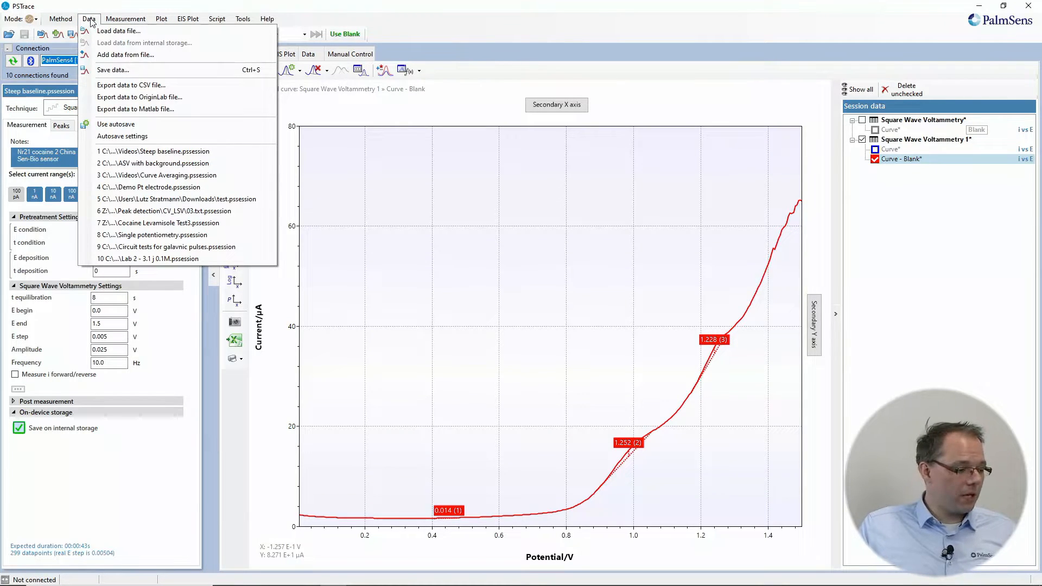
pyautogui.click(119, 30)
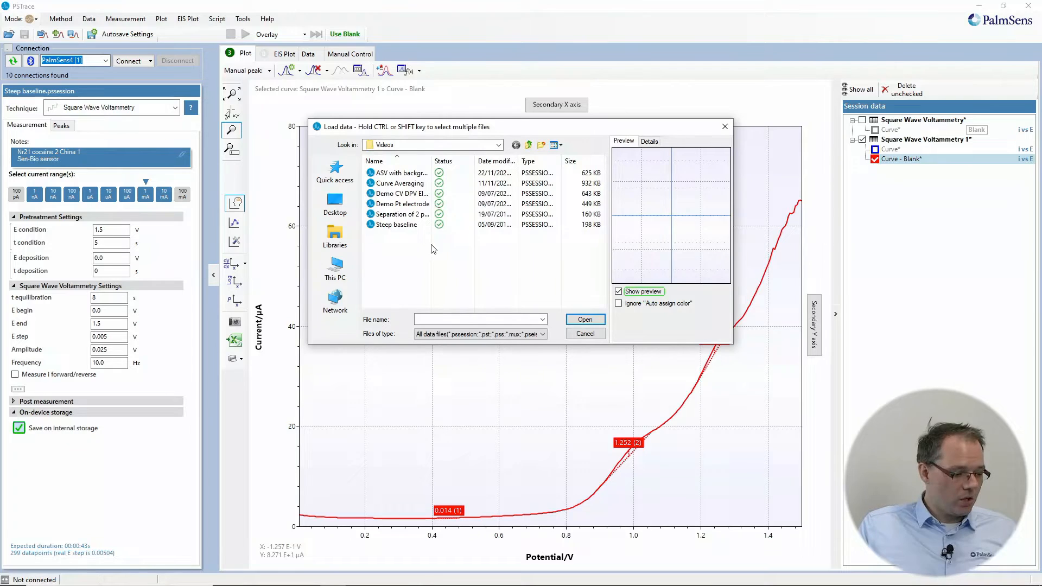
pyautogui.click(401, 214)
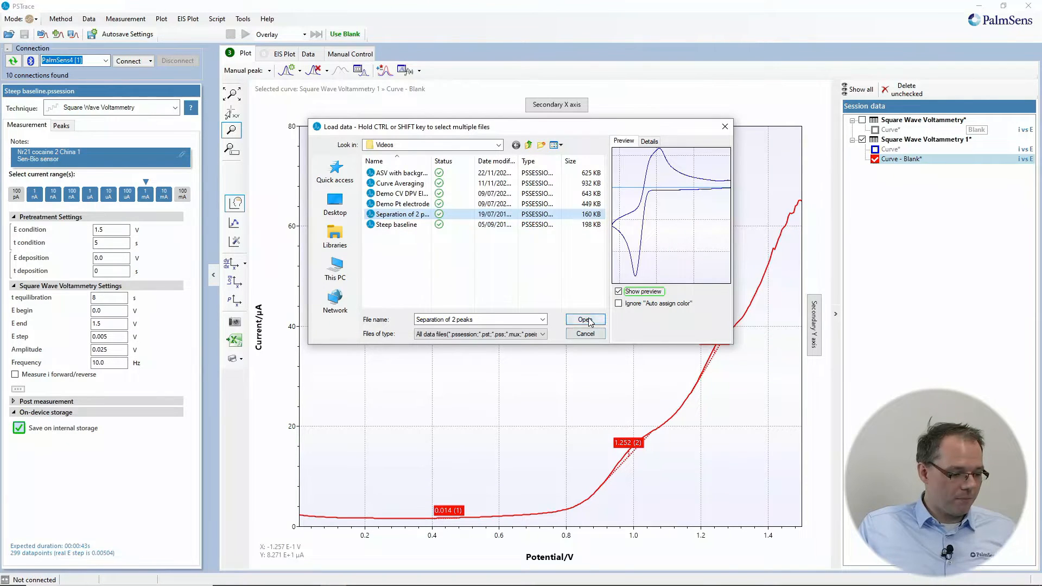
pyautogui.click(584, 319)
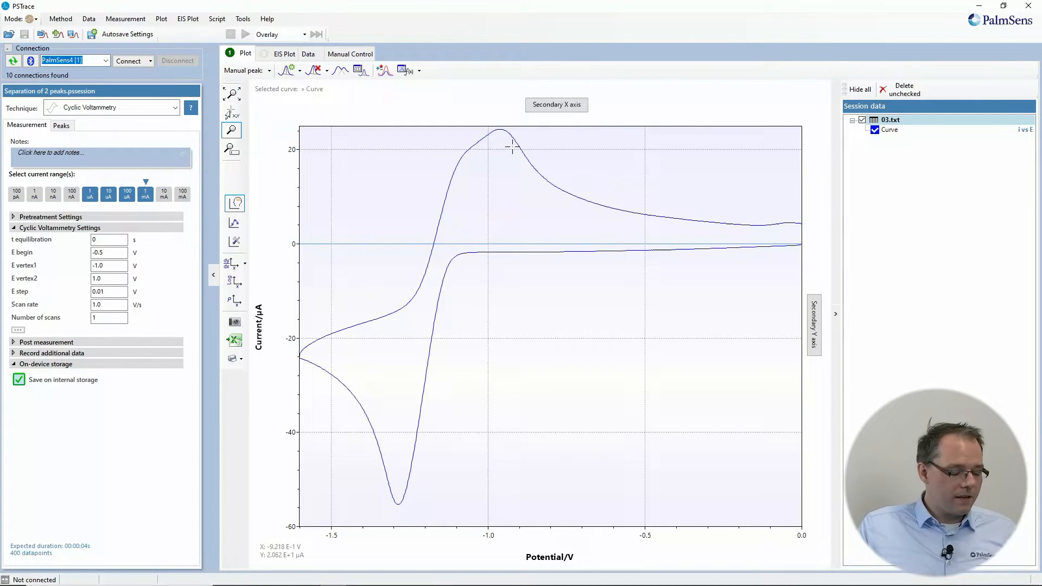
pyautogui.moveTo(514, 113)
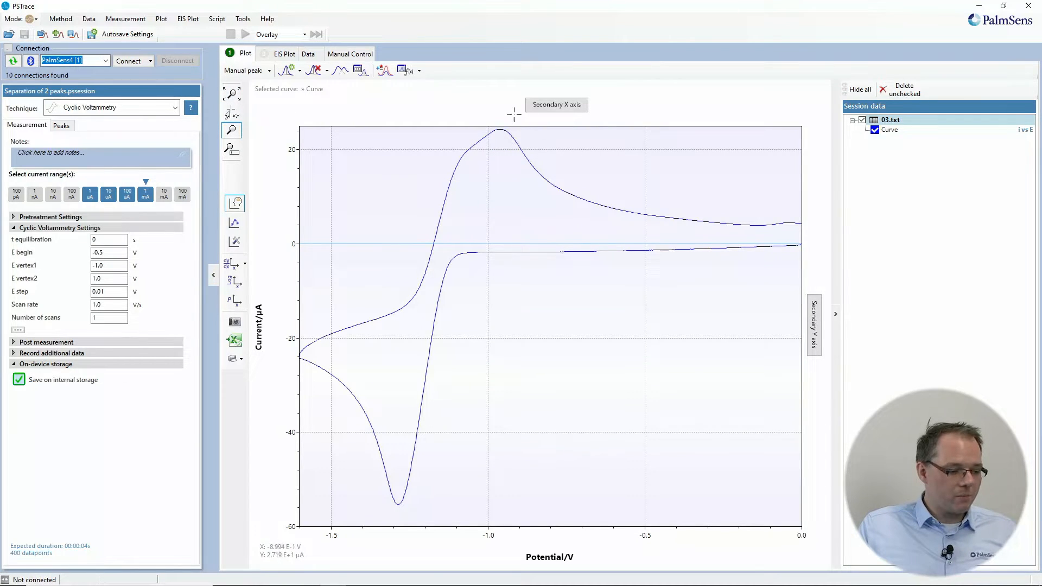
pyautogui.moveTo(418, 162)
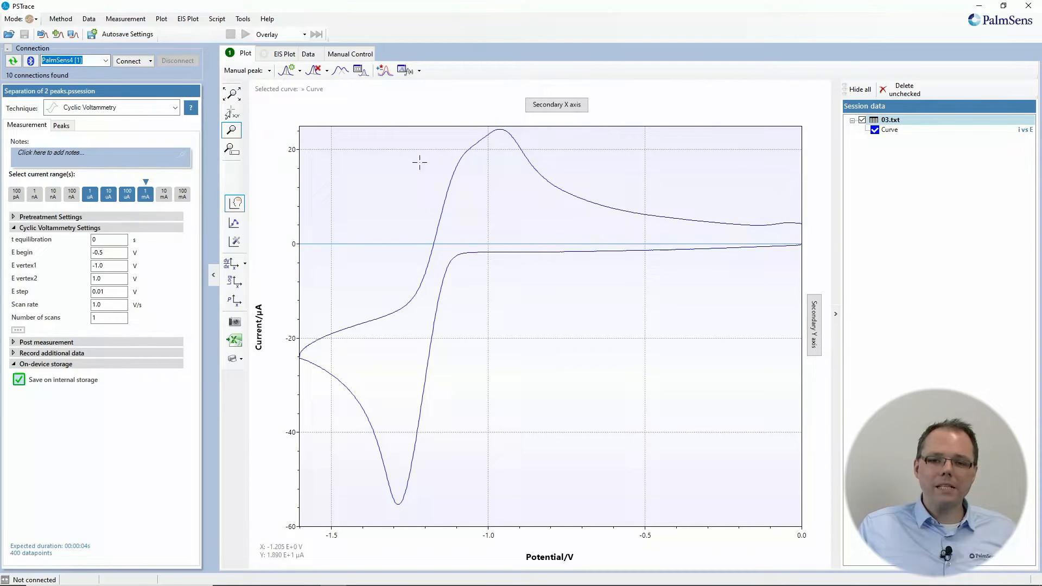
pyautogui.moveTo(327, 176)
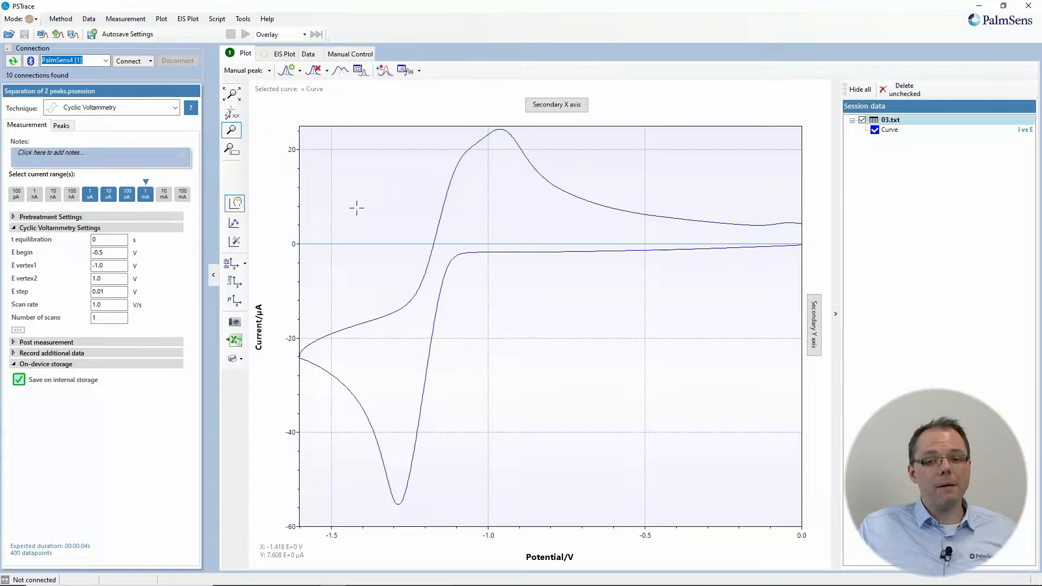
pyautogui.moveTo(357, 237)
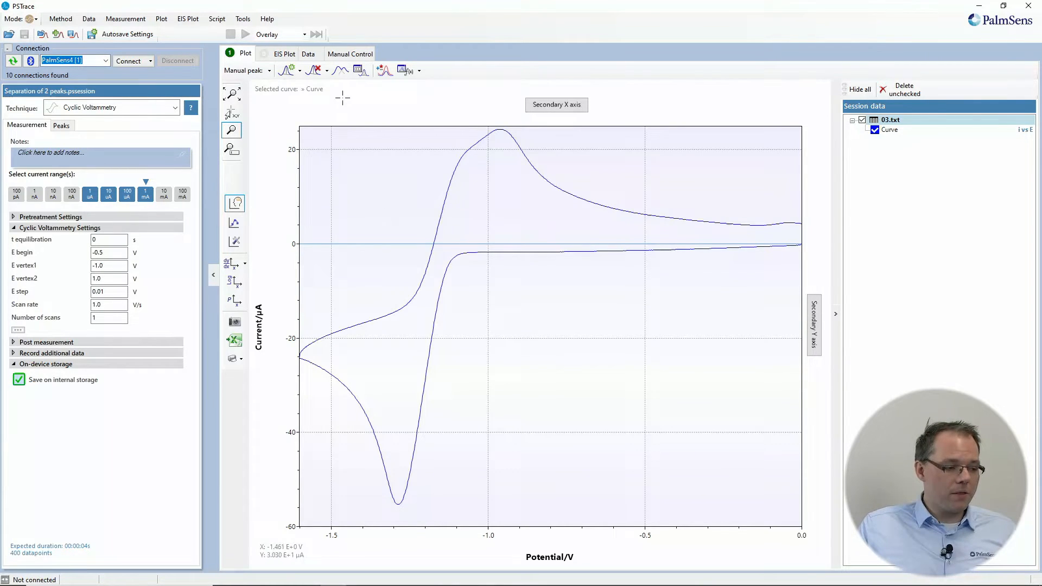
pyautogui.moveTo(340, 71)
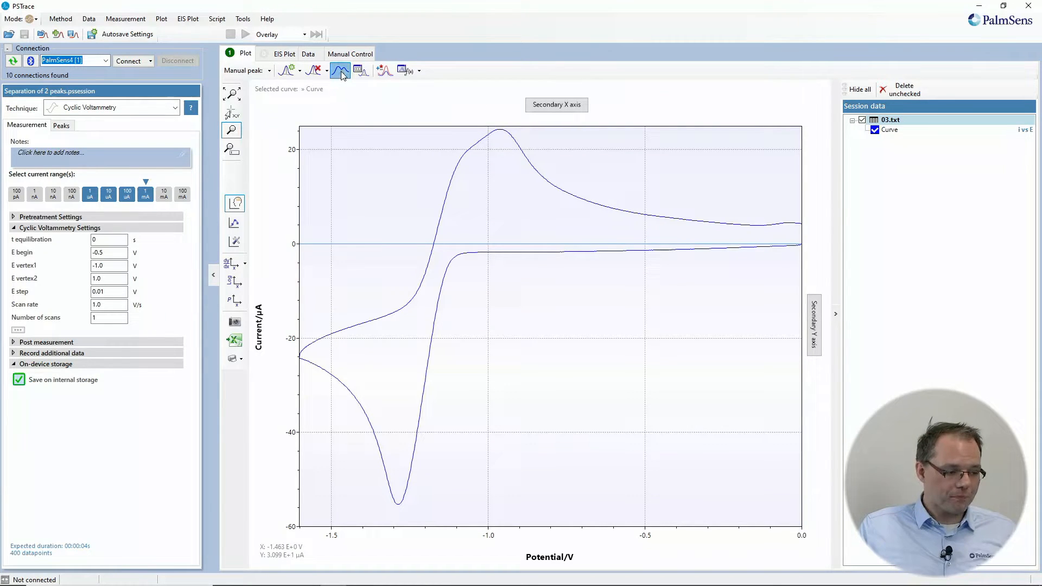
# Open peak separation for 03.txt, briefly view the cathodic sweep, then select Anodic
pyautogui.click(340, 71)
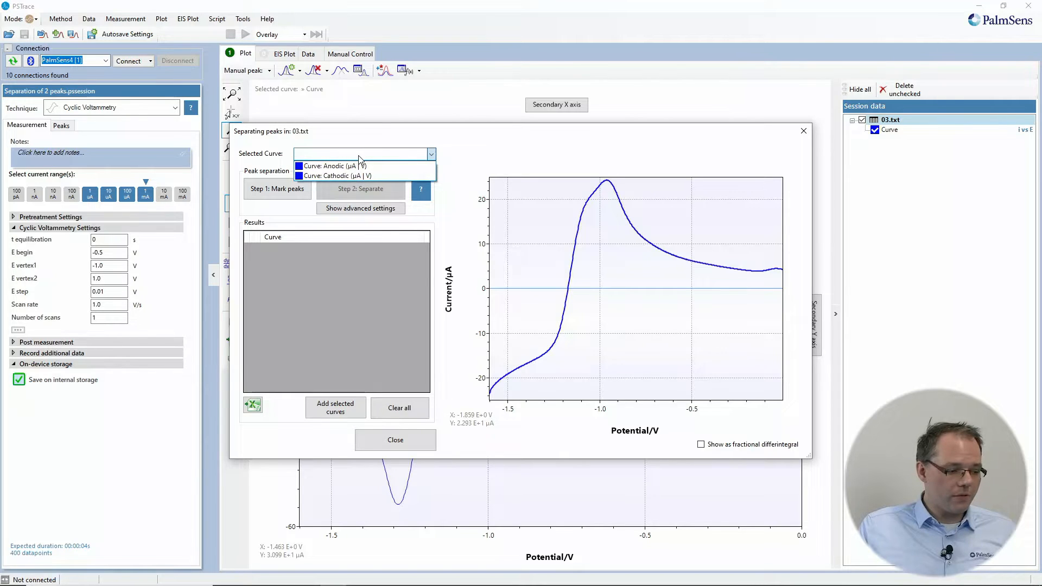
pyautogui.moveTo(332, 166)
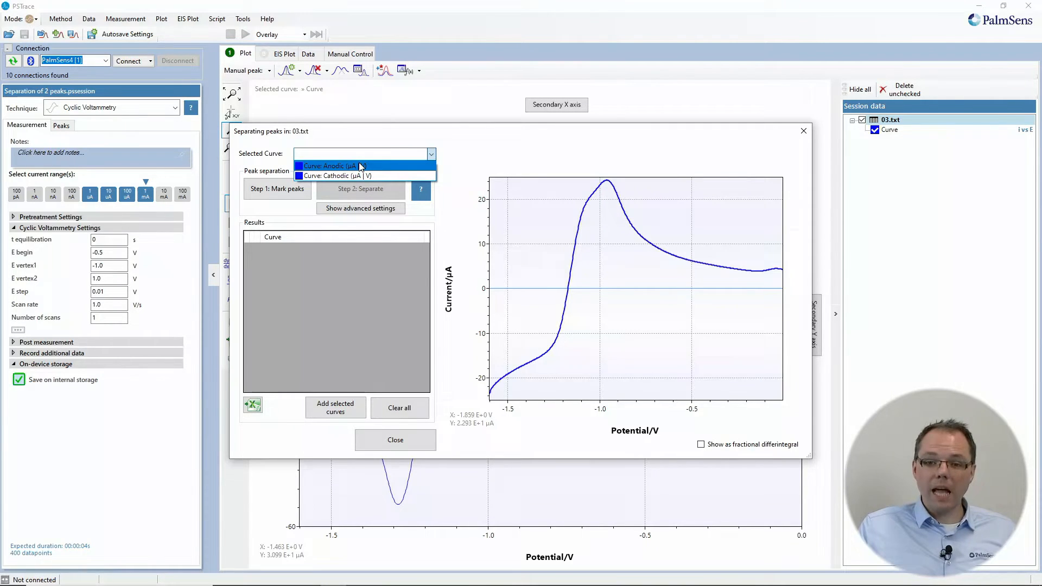
pyautogui.click(335, 175)
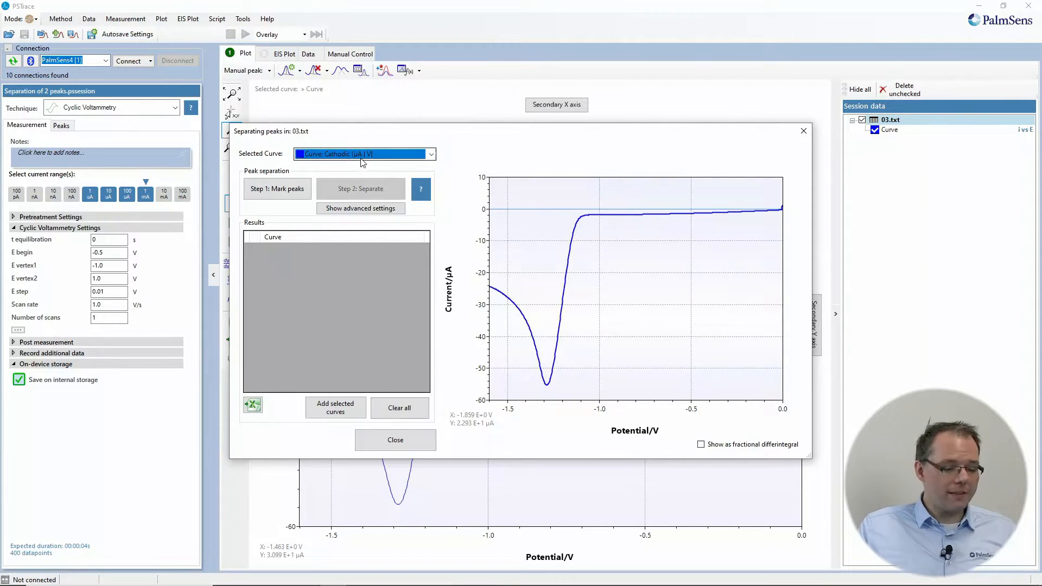
pyautogui.click(364, 153)
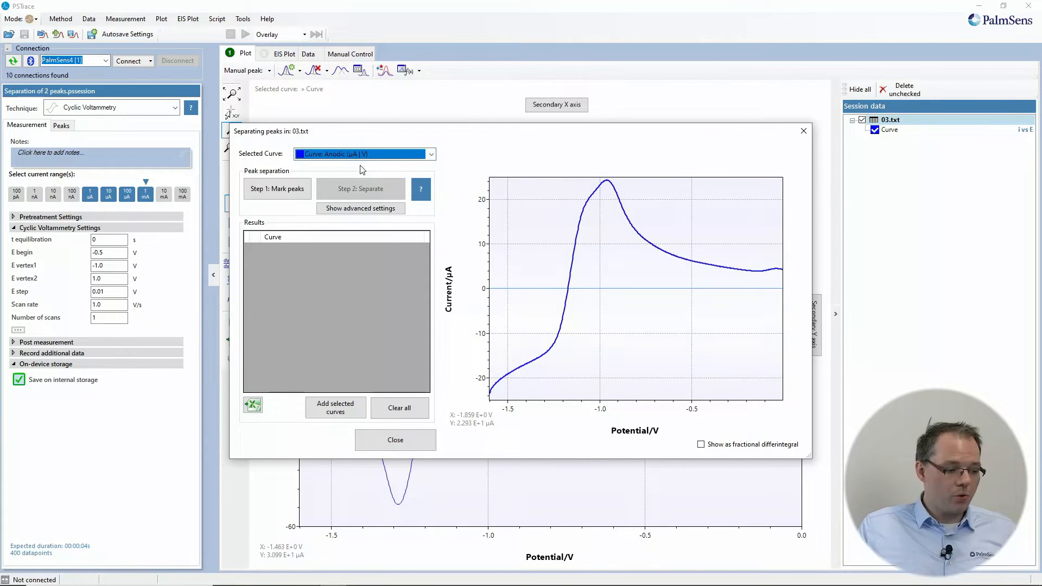
pyautogui.moveTo(588, 270)
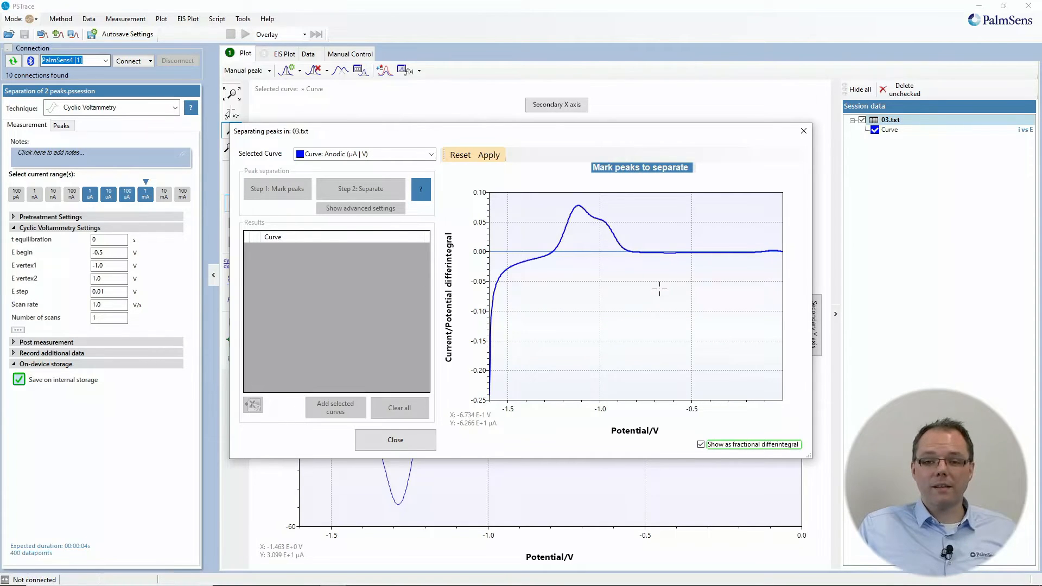
pyautogui.moveTo(654, 278)
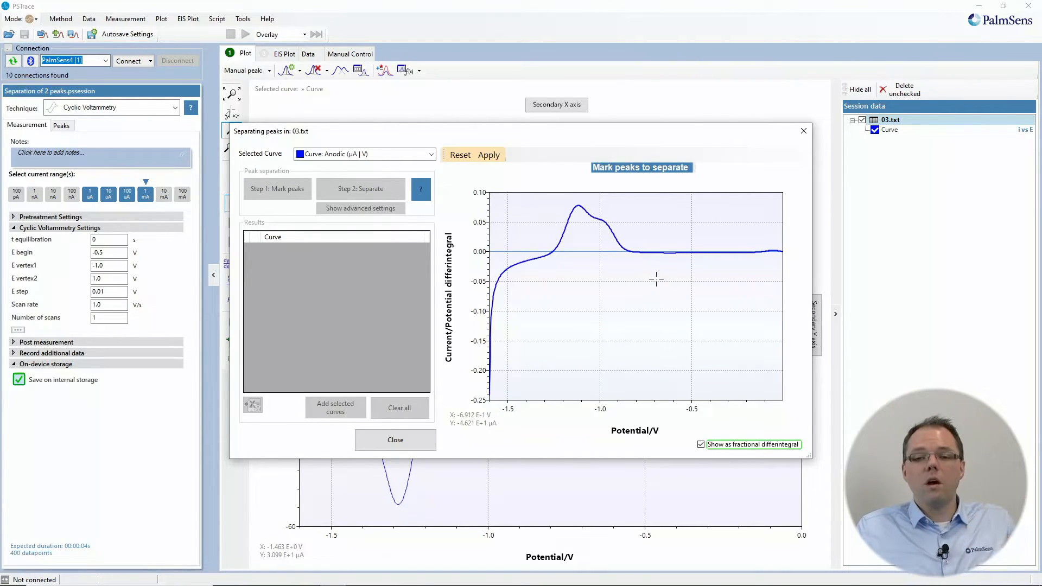
pyautogui.moveTo(628, 260)
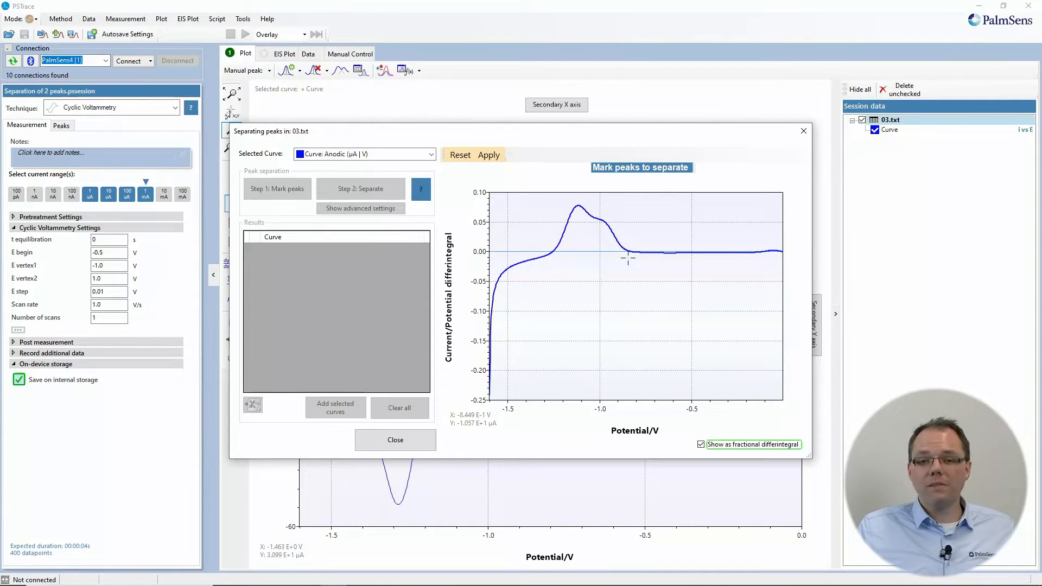
pyautogui.moveTo(622, 265)
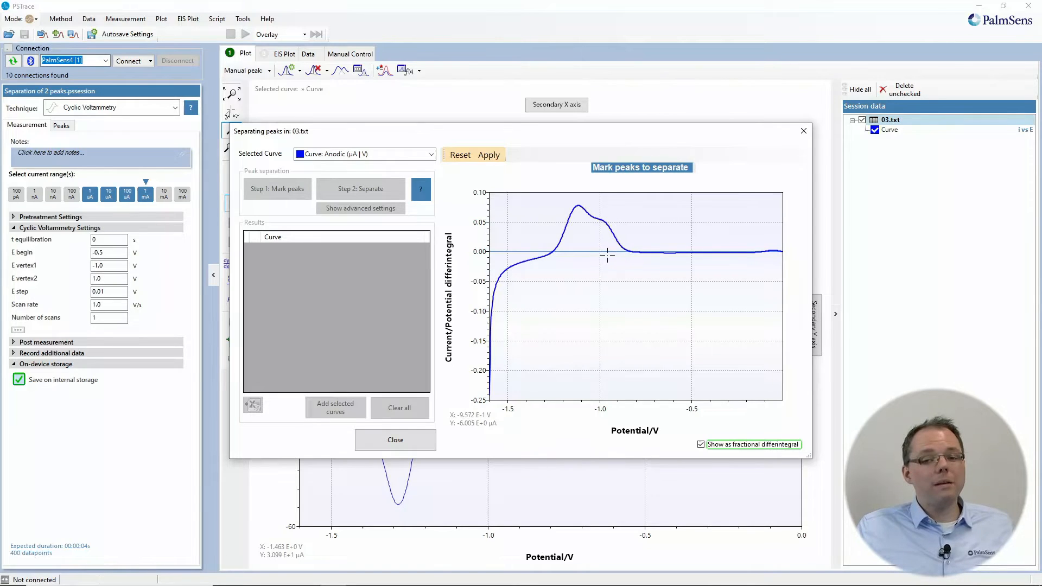
pyautogui.moveTo(583, 248)
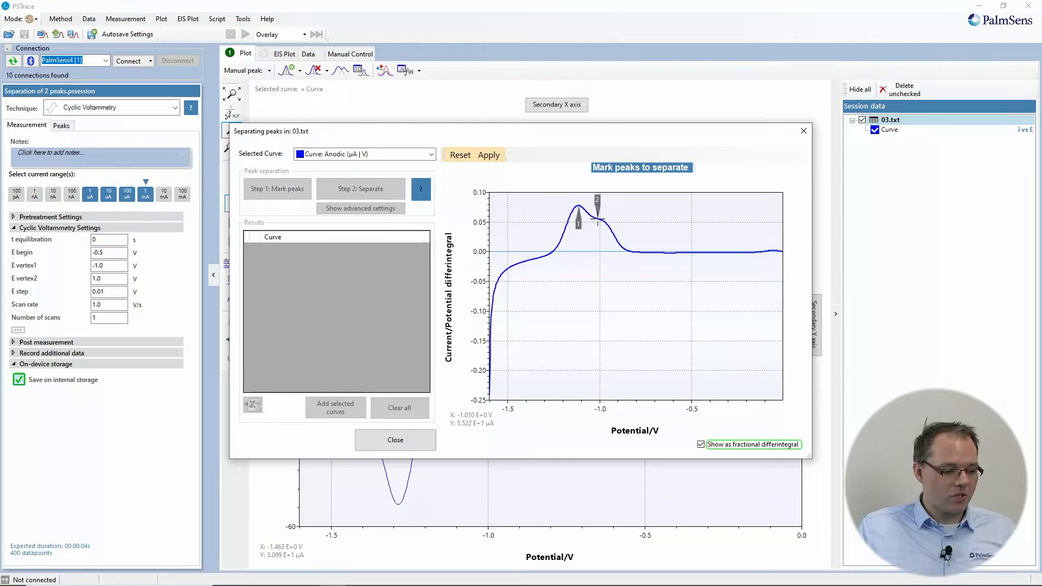
pyautogui.moveTo(584, 285)
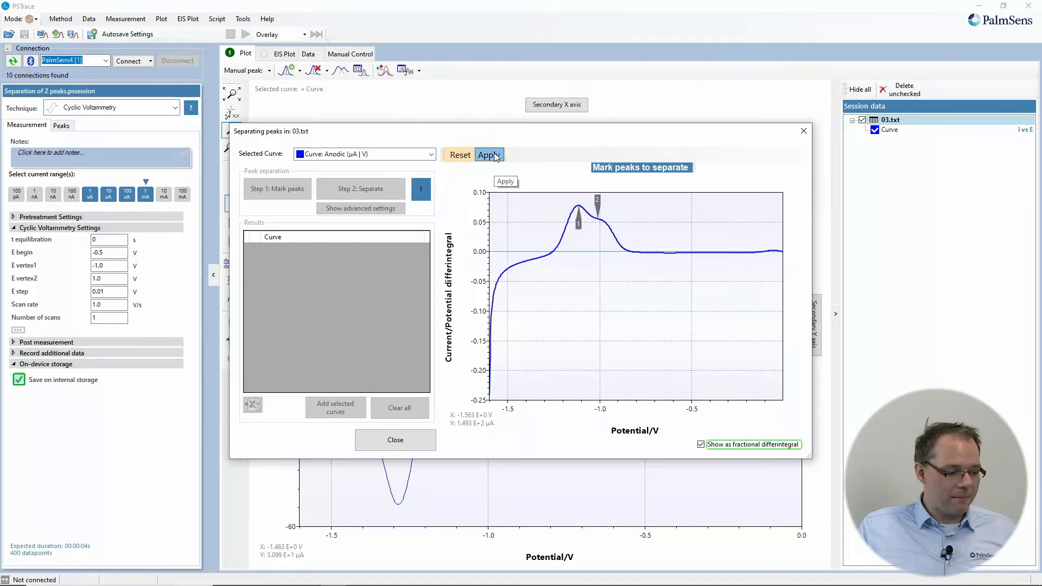
# Separate the anodic sweep into Peak 1 (22.009 µA) and Peak 2 (17.133 µA), and add the results to the main plot
pyautogui.click(489, 154)
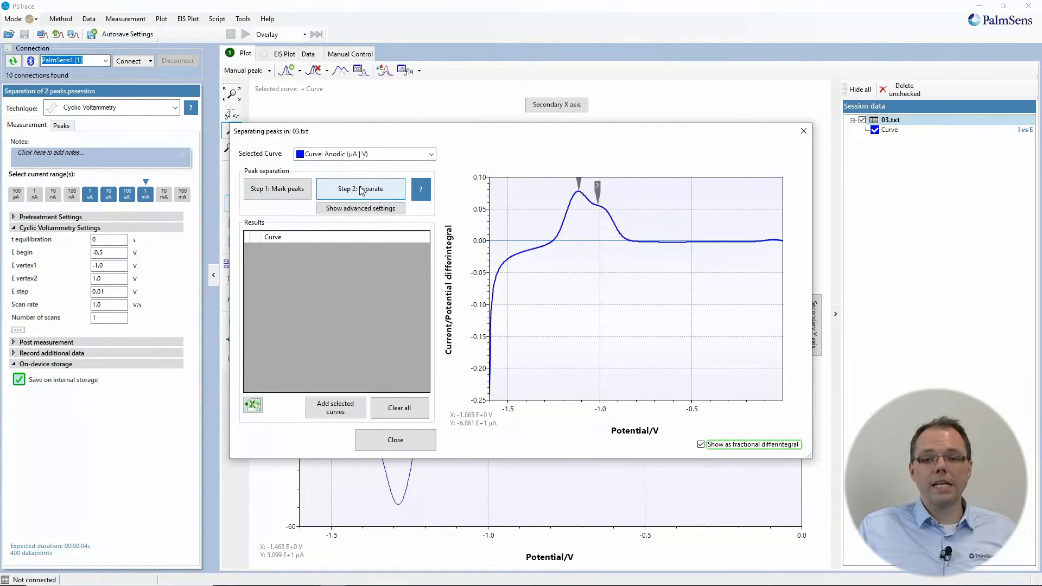
pyautogui.click(361, 189)
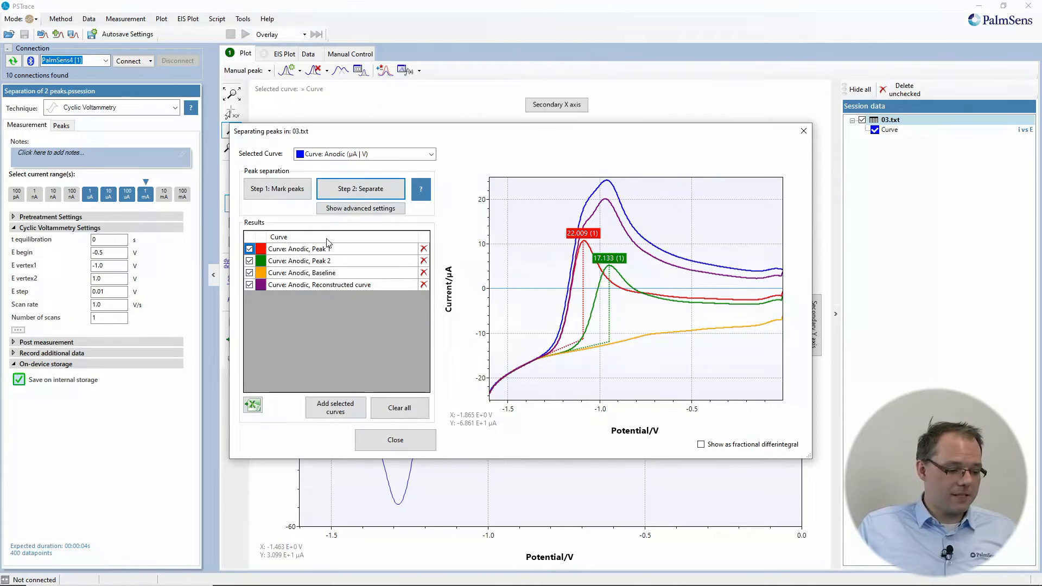
pyautogui.moveTo(551, 281)
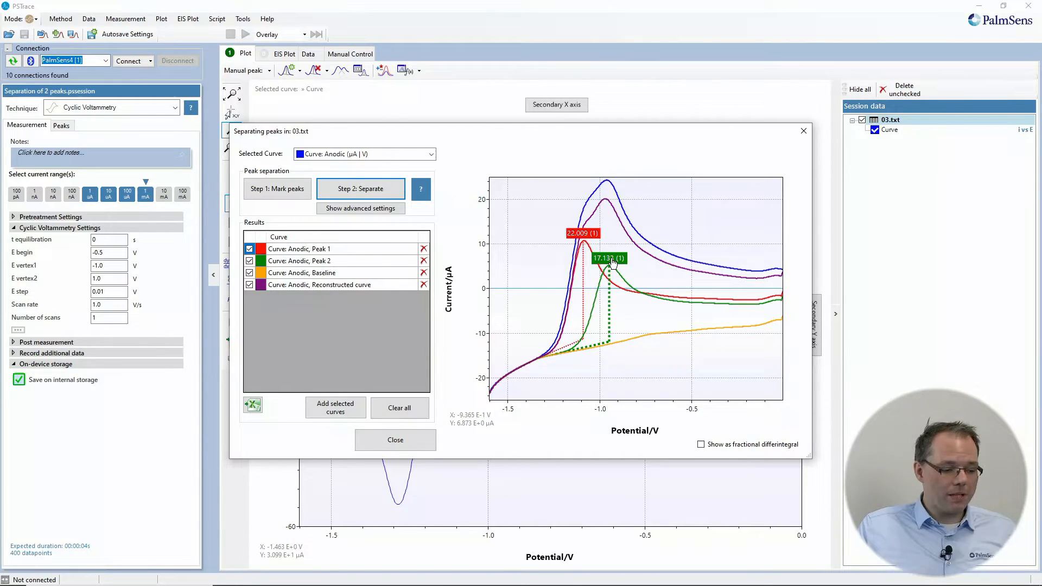
pyautogui.moveTo(562, 313)
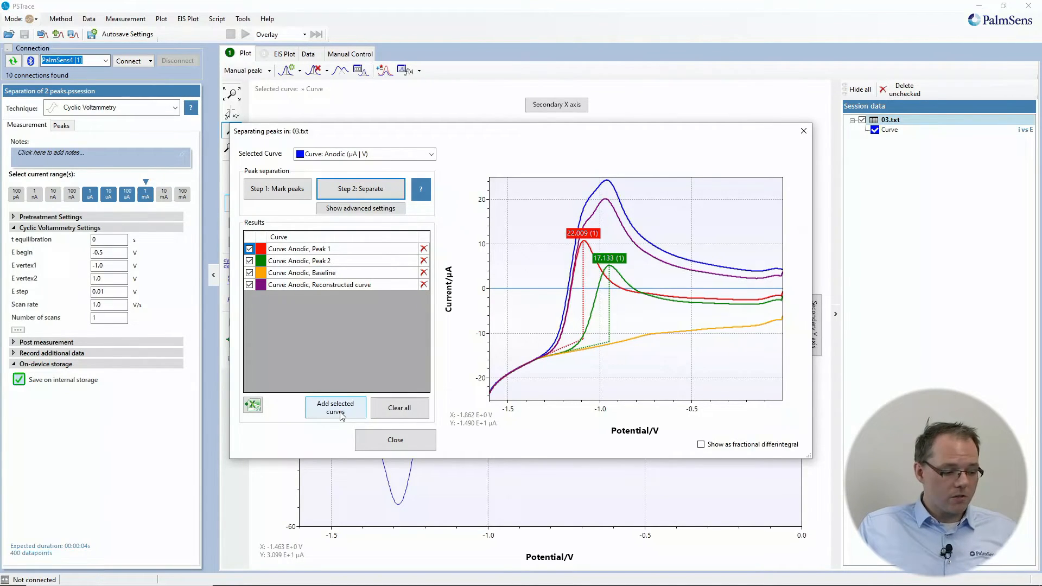
pyautogui.click(335, 408)
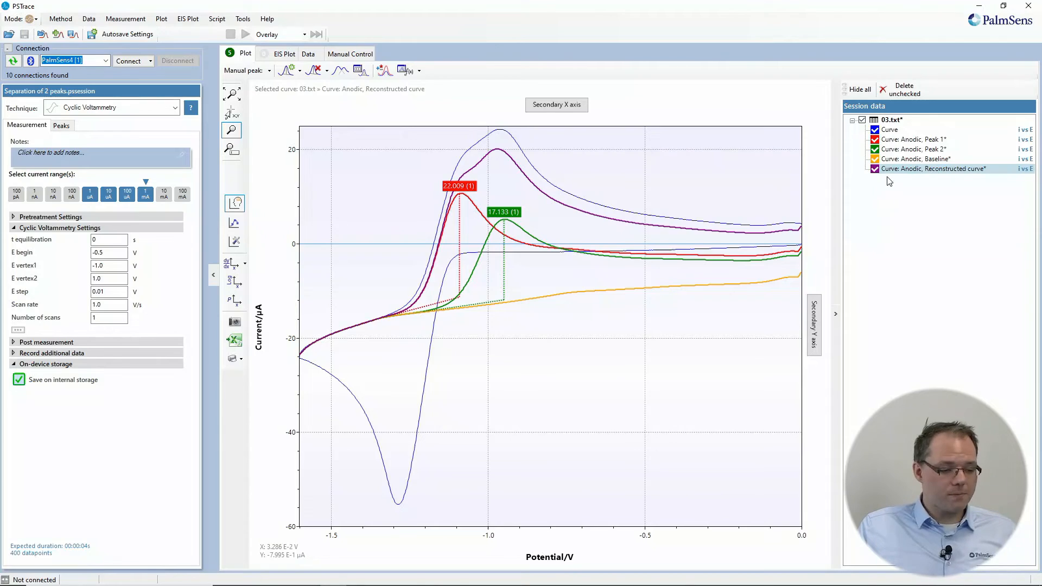
# Show only Peak 1 on the plot and view its details: potential -1.091 V, height 22.01 µA
pyautogui.click(912, 139)
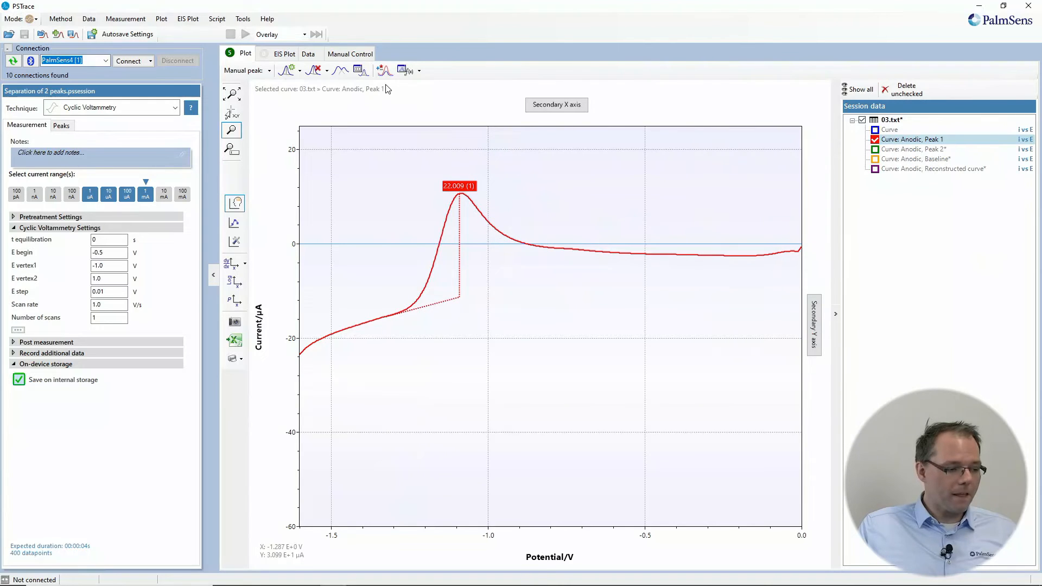
pyautogui.moveTo(397, 326)
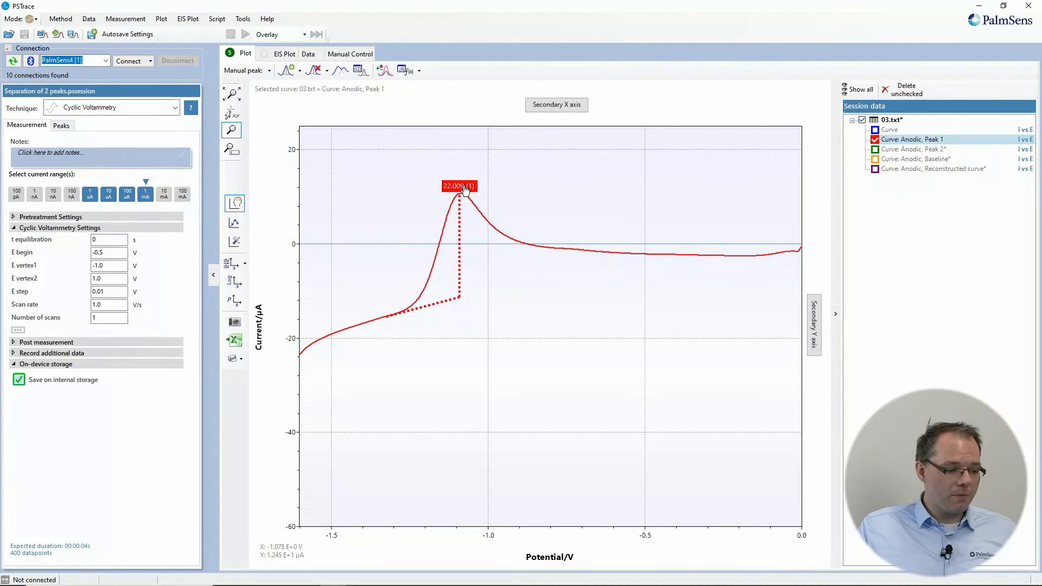
pyautogui.click(458, 186)
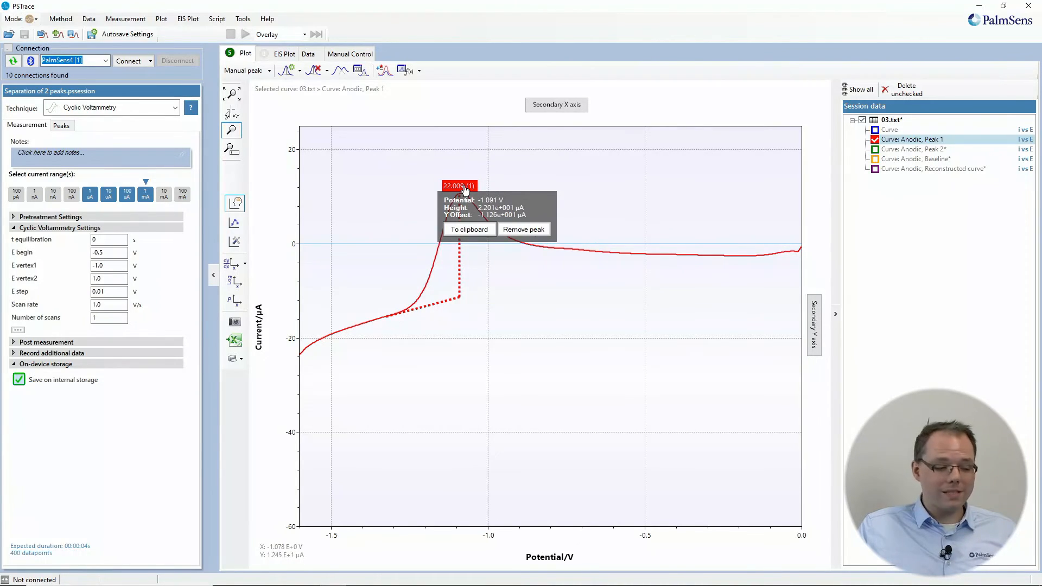